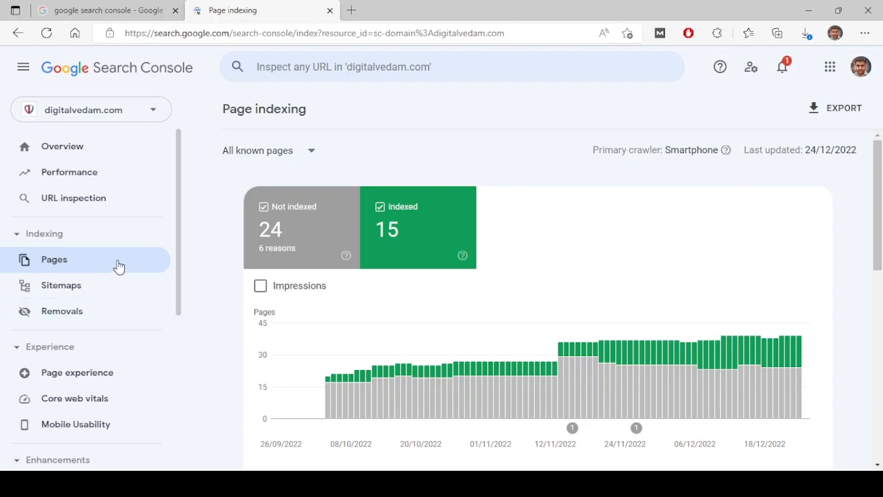
mouse_move(119, 263)
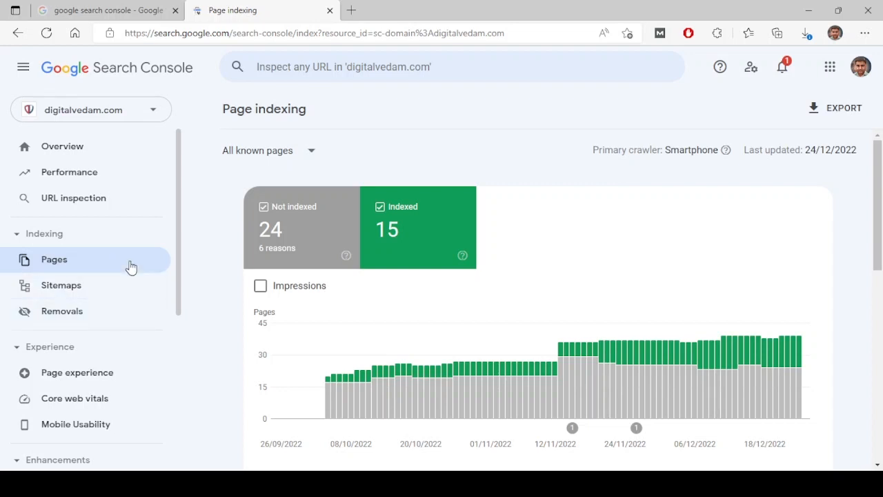
mouse_move(141, 149)
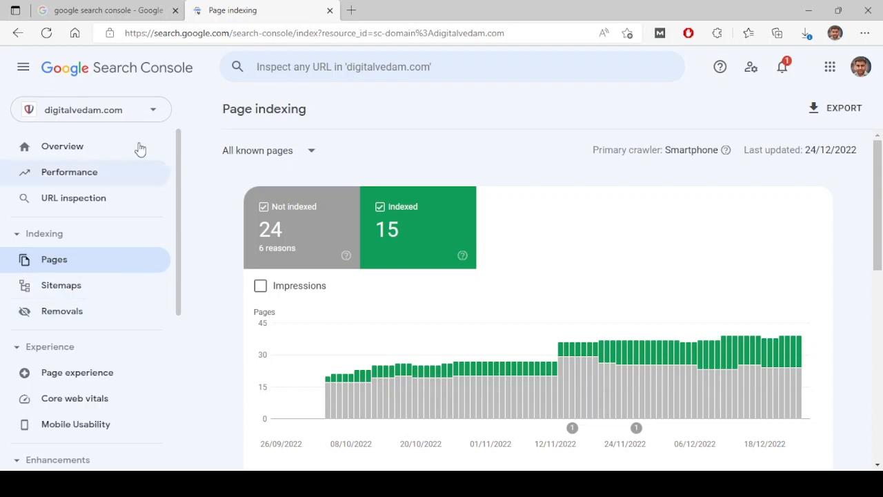
mouse_move(83, 298)
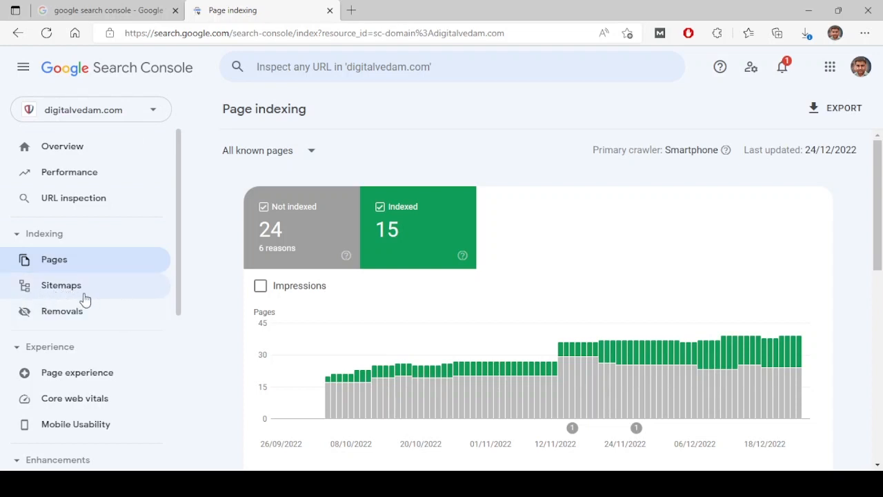
mouse_move(131, 114)
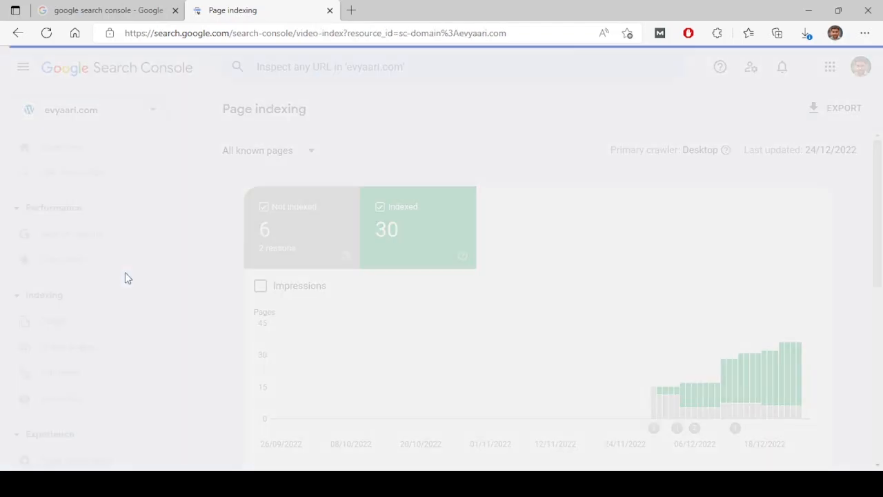
- Navigate via Video pages to the Pages indexing report for evyaari.com
left_click(67, 347)
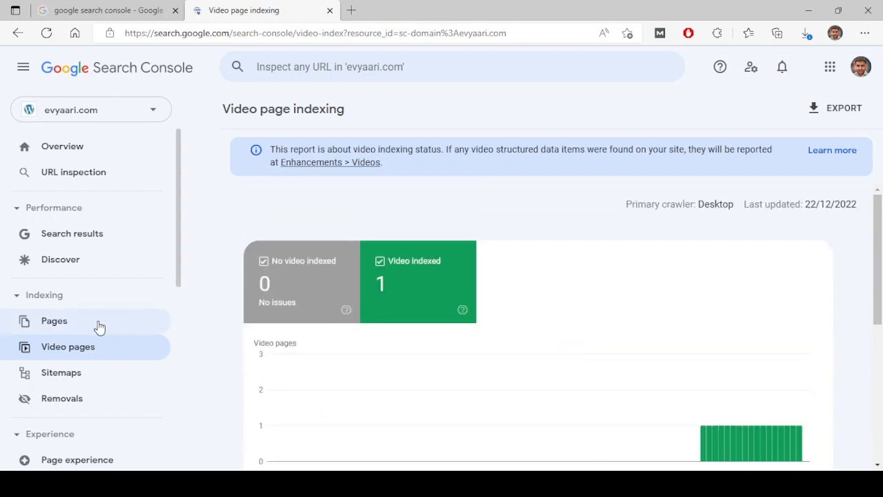
left_click(54, 321)
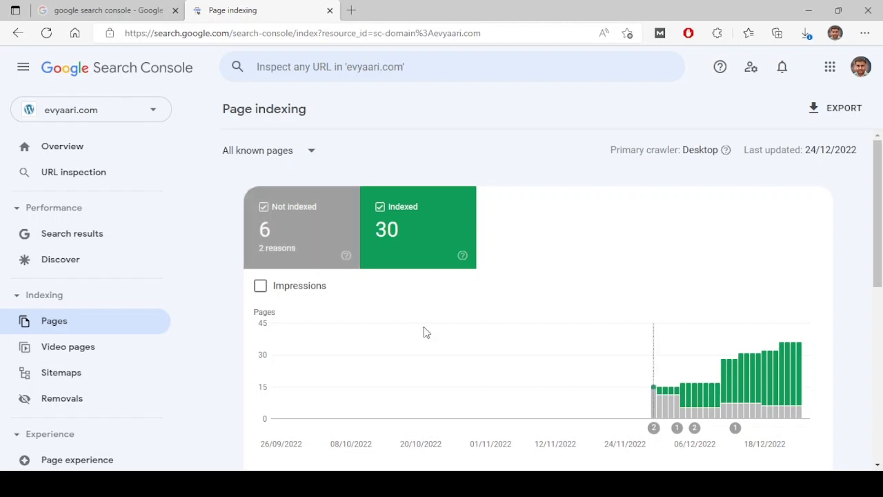
mouse_move(290, 218)
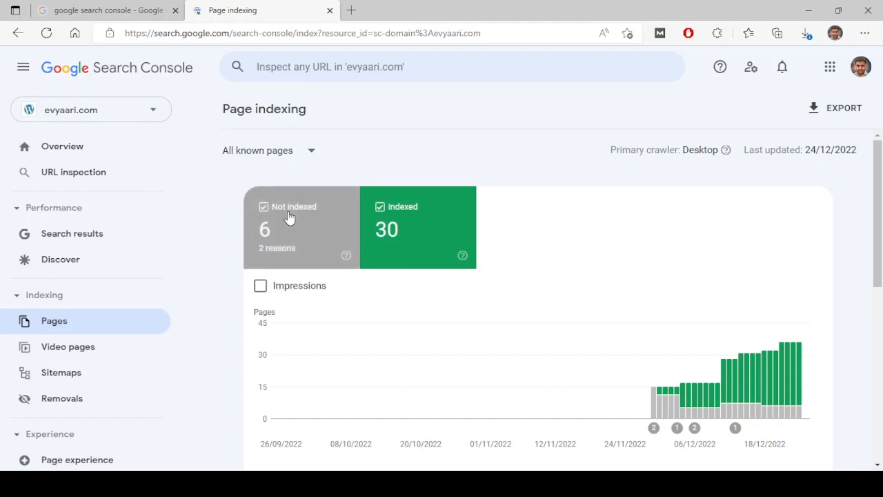
- Uncheck the Not indexed card and browse the Examples table of the 30 indexed pages
left_click(262, 207)
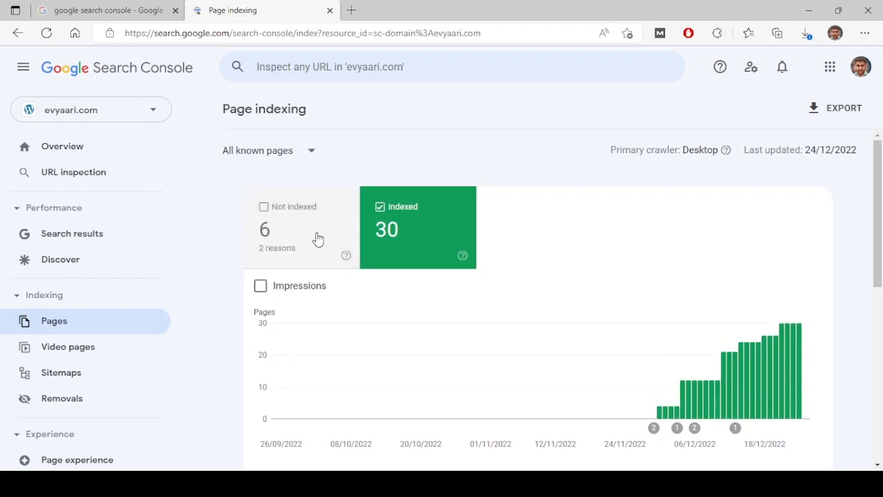
mouse_move(435, 254)
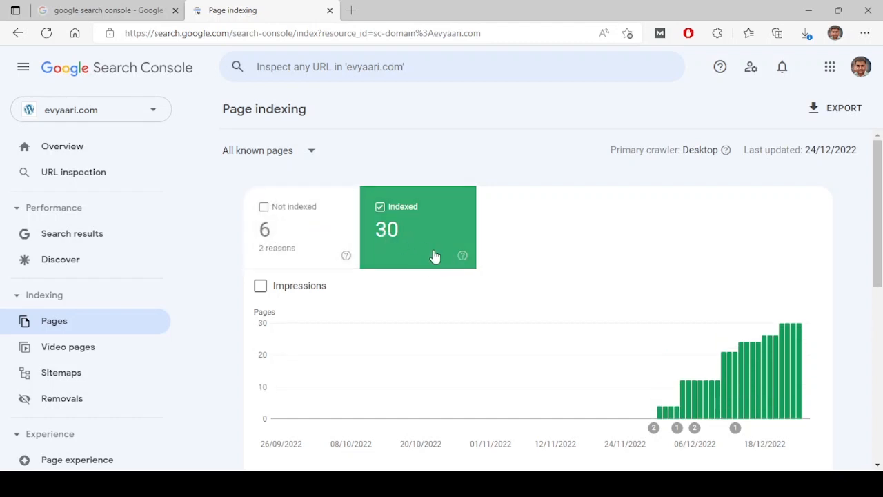
mouse_move(473, 254)
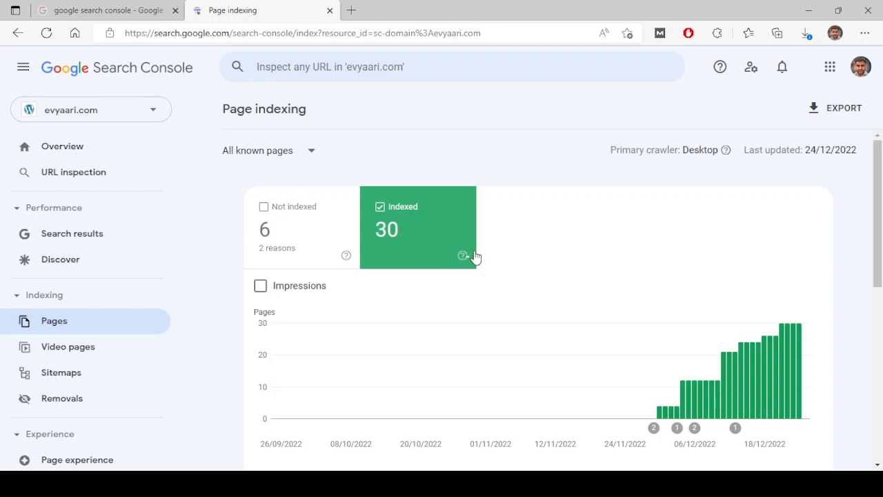
scroll("down", 3)
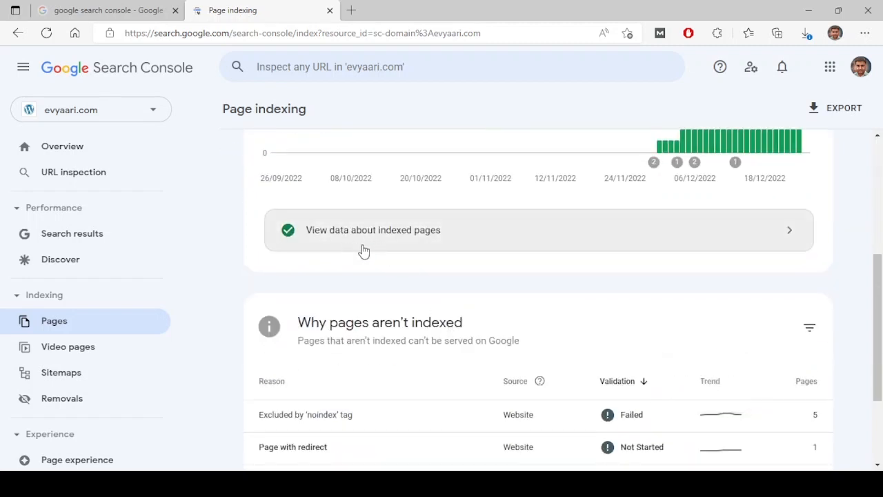
left_click(373, 229)
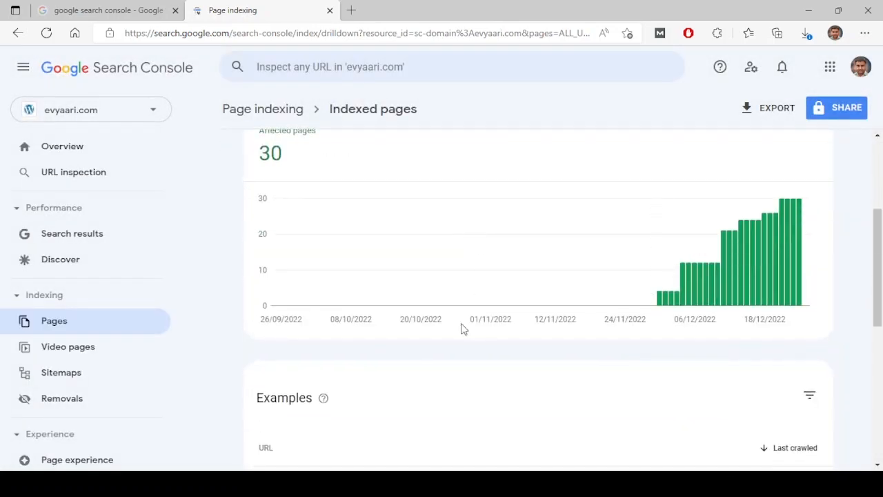
scroll("down", 3)
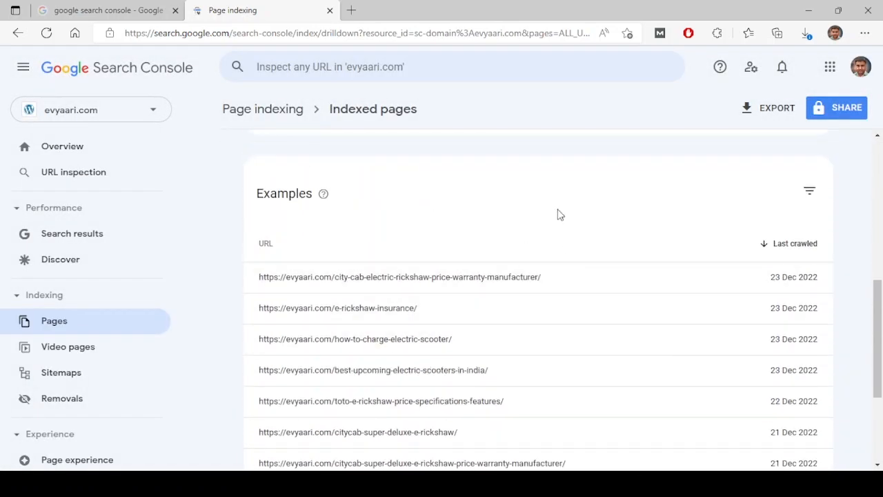
scroll("down", 3)
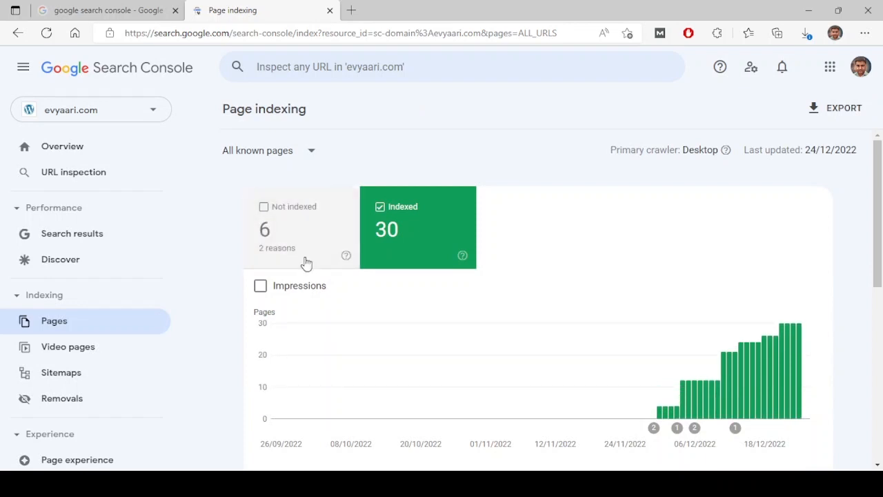
mouse_move(367, 302)
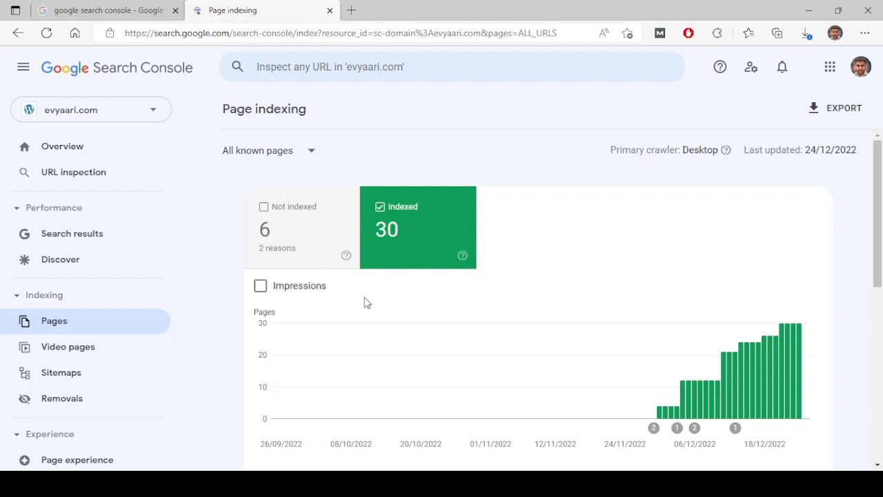
scroll("down", 3)
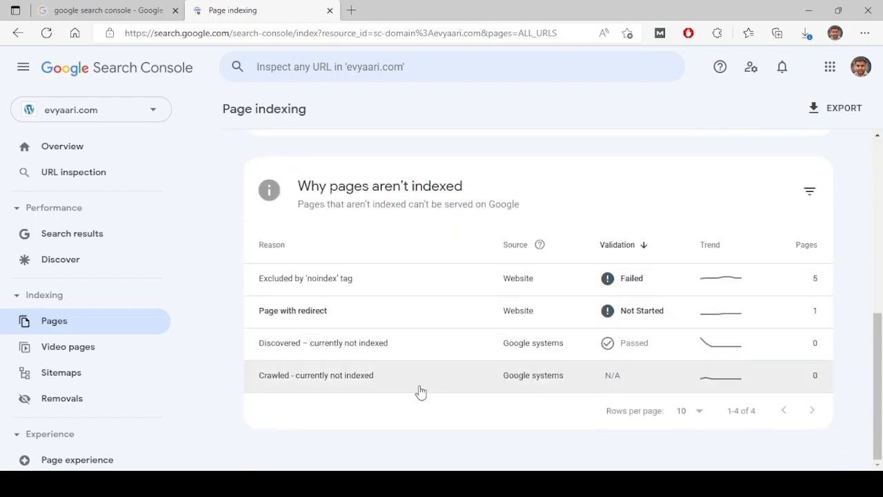
mouse_move(510, 417)
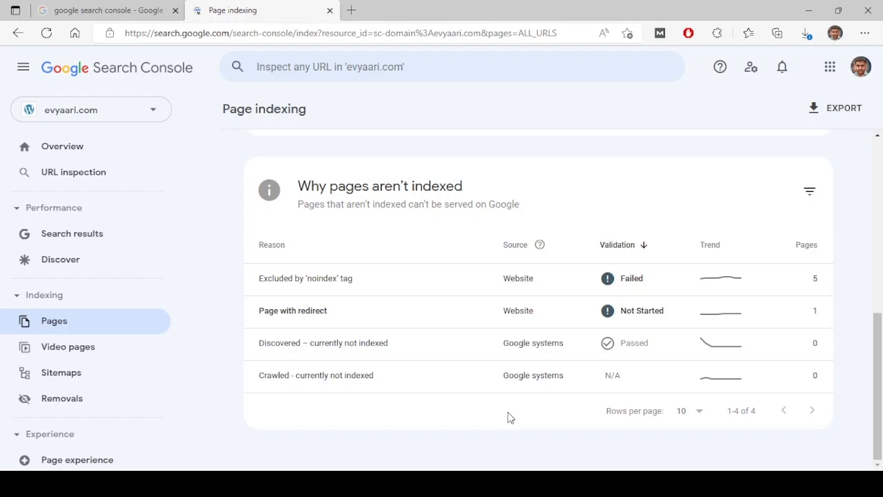
mouse_move(828, 286)
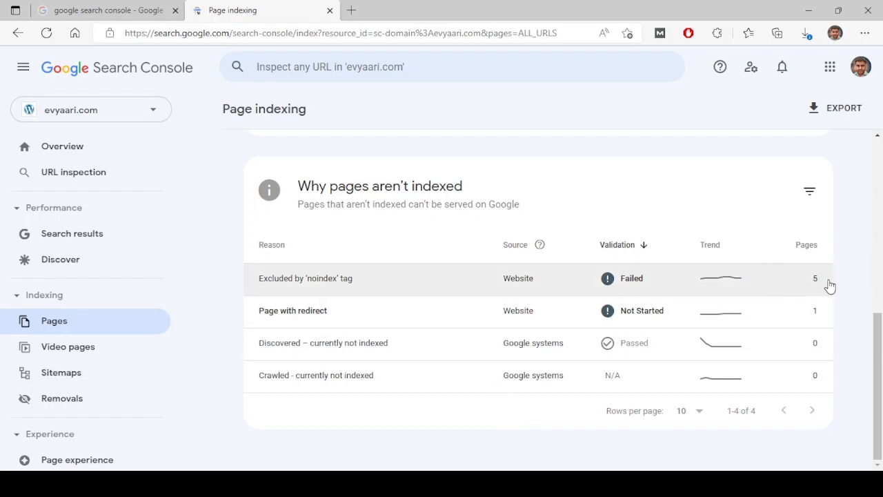
mouse_move(337, 289)
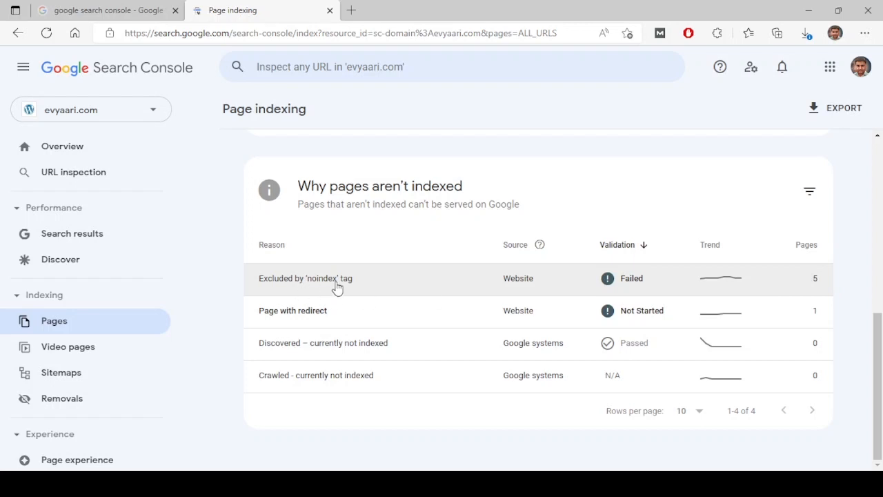
mouse_move(378, 291)
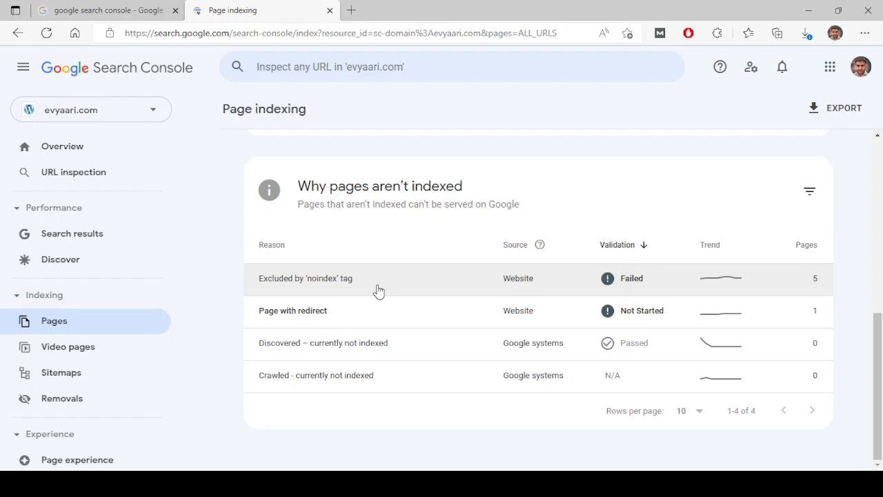
- View the 'Excluded by noindex tag' detail and its example URLs
left_click(305, 279)
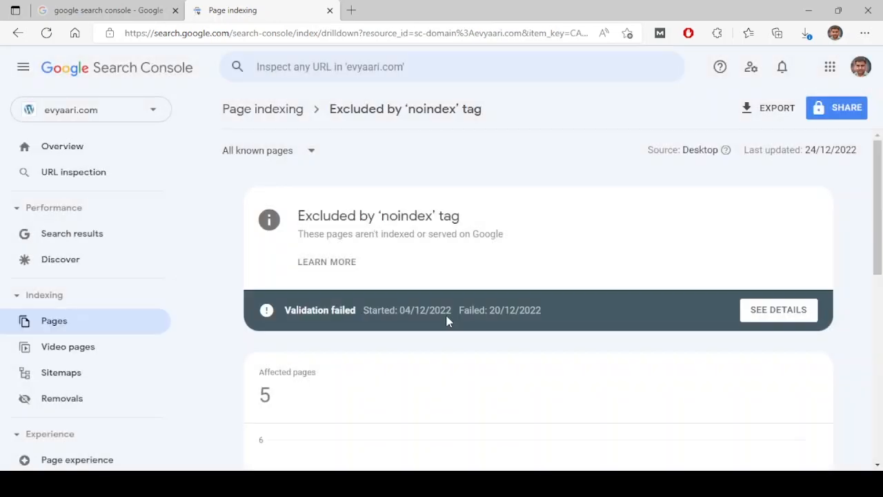
scroll("down", 3)
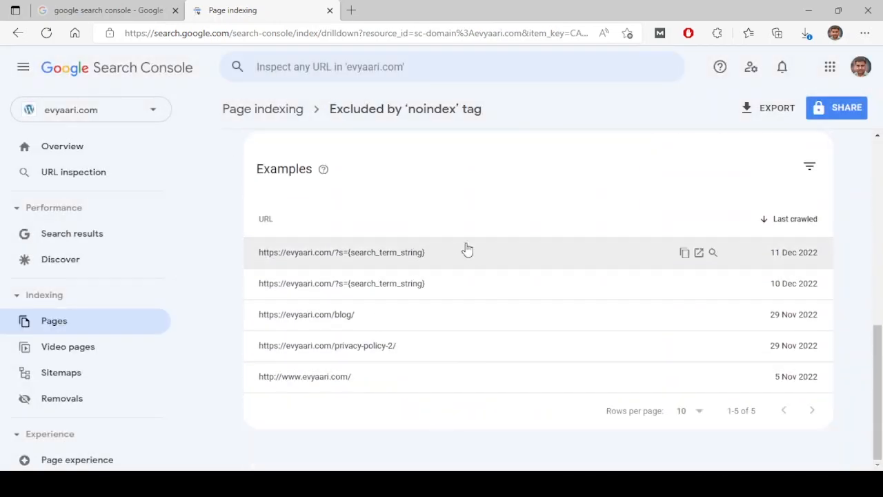
mouse_move(508, 424)
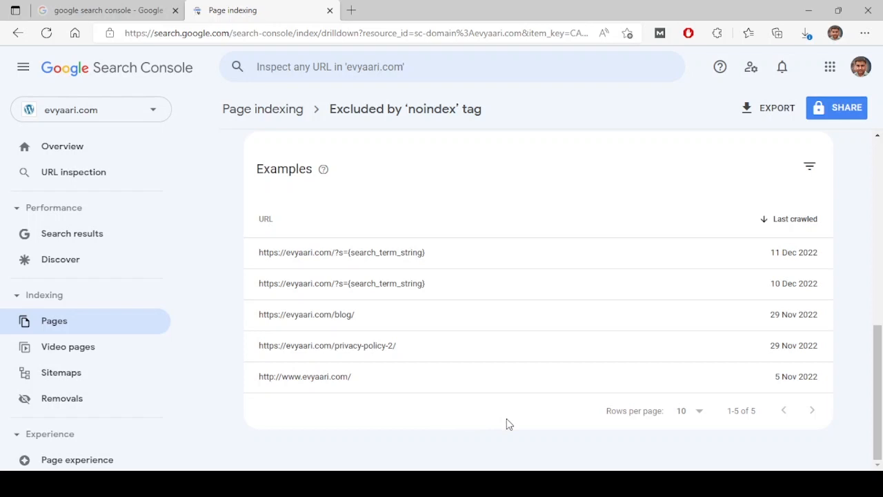
mouse_move(370, 385)
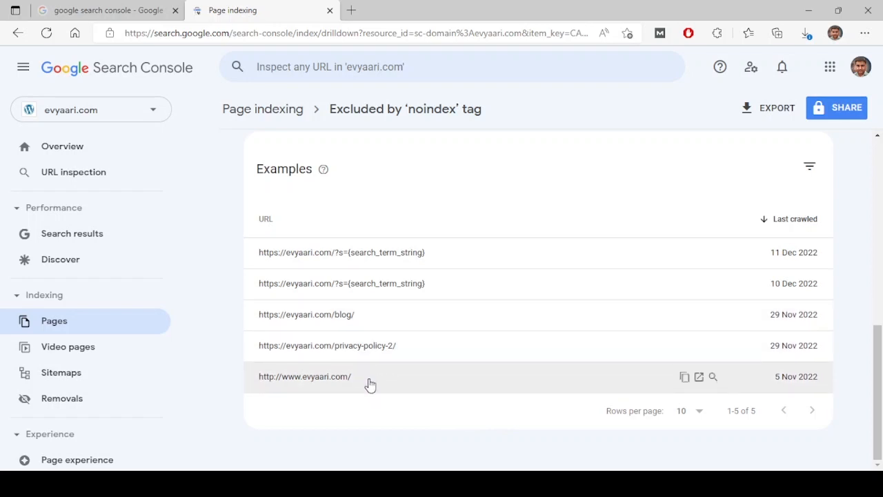
mouse_move(441, 384)
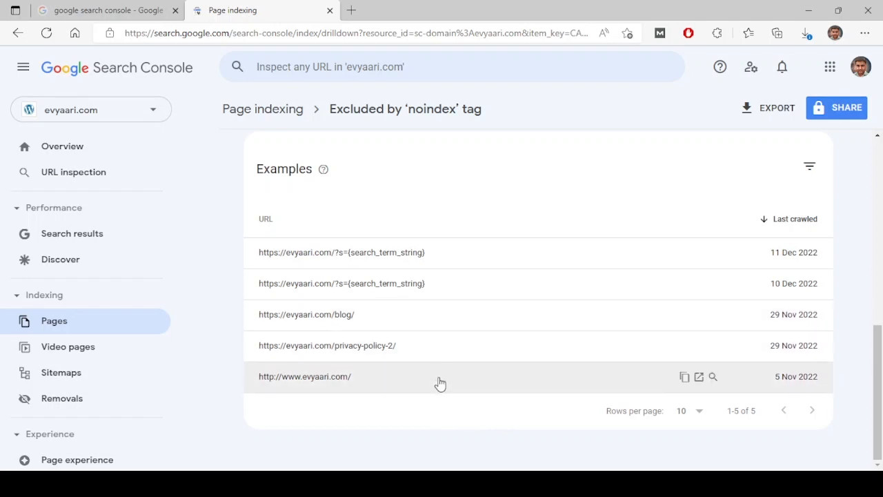
mouse_move(489, 396)
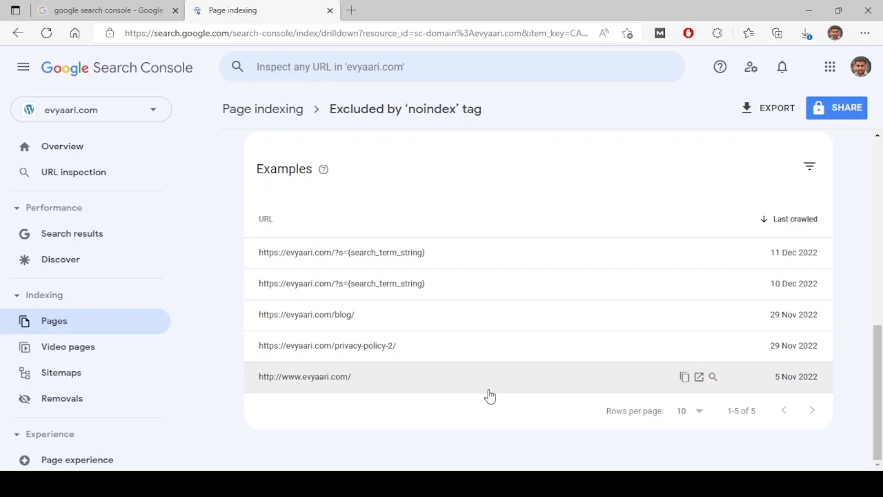
mouse_move(455, 273)
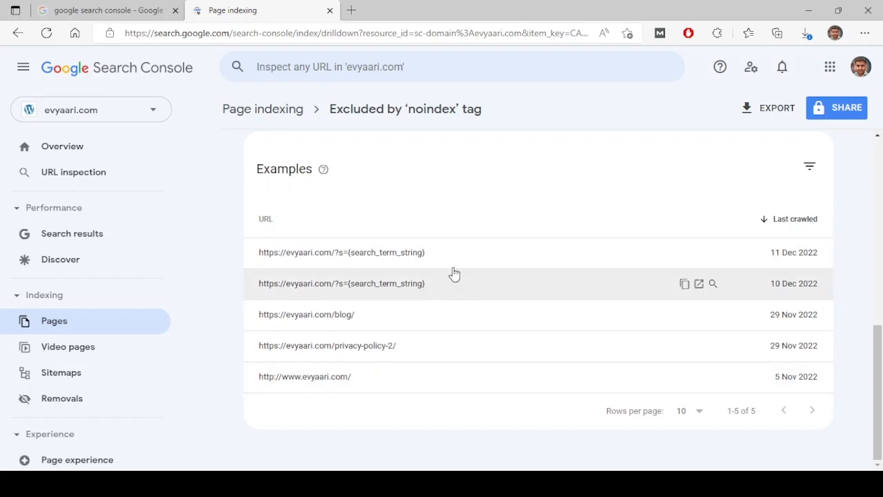
mouse_move(453, 260)
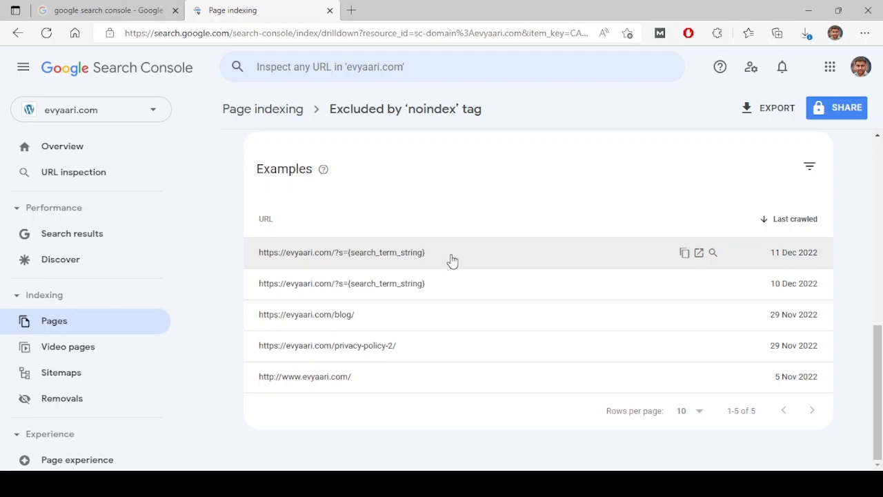
mouse_move(441, 263)
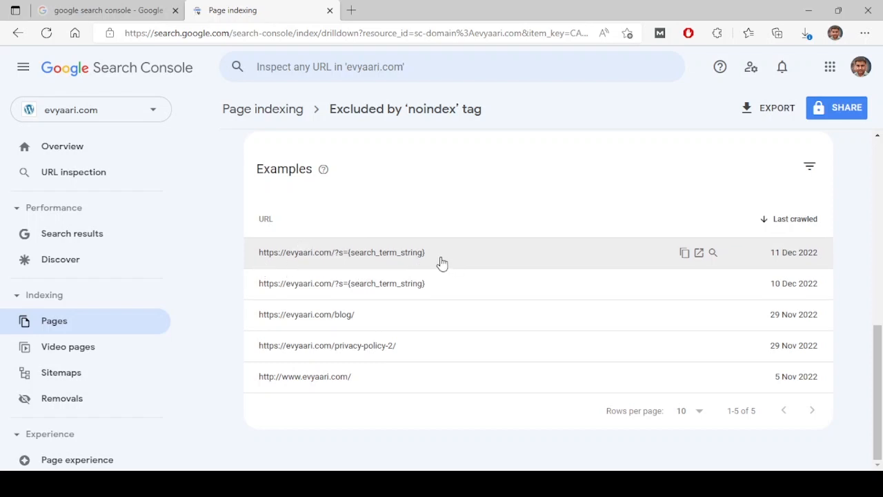
mouse_move(461, 259)
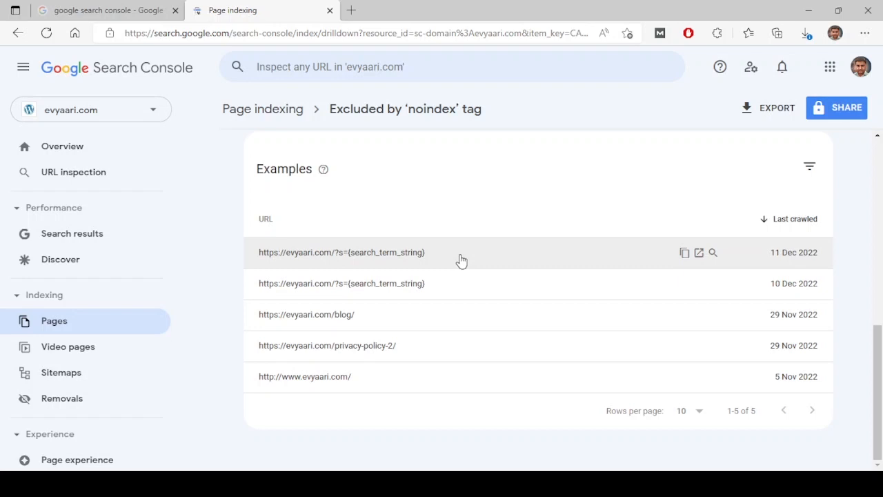
mouse_move(480, 296)
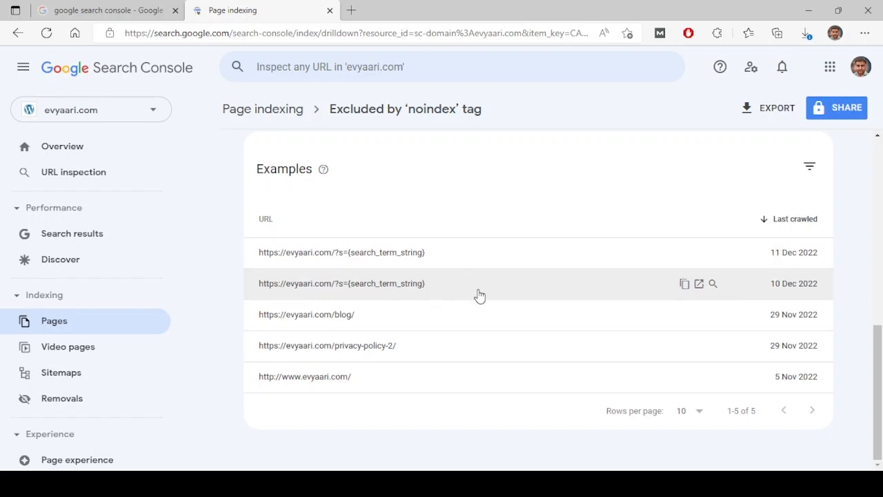
mouse_move(347, 173)
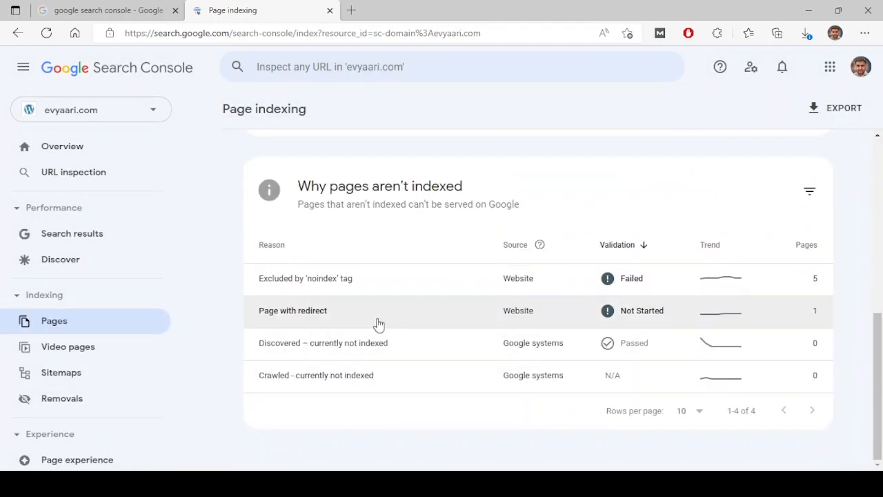
left_click(292, 310)
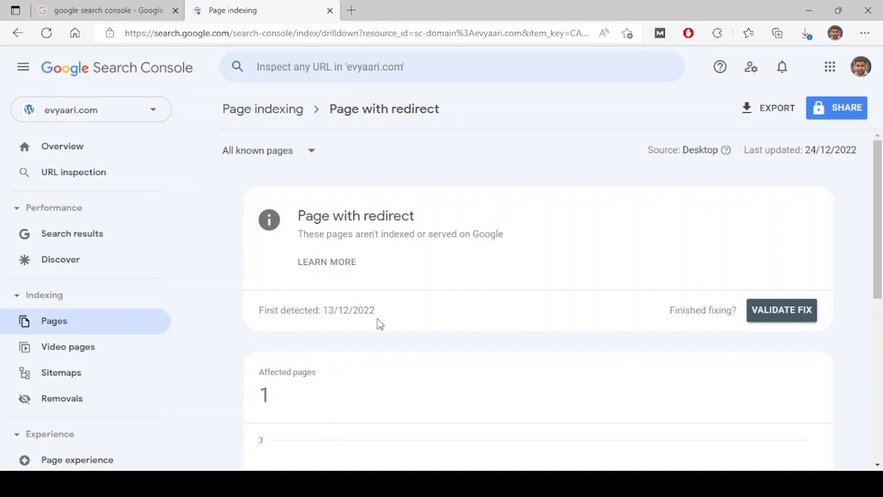
scroll("down", 3)
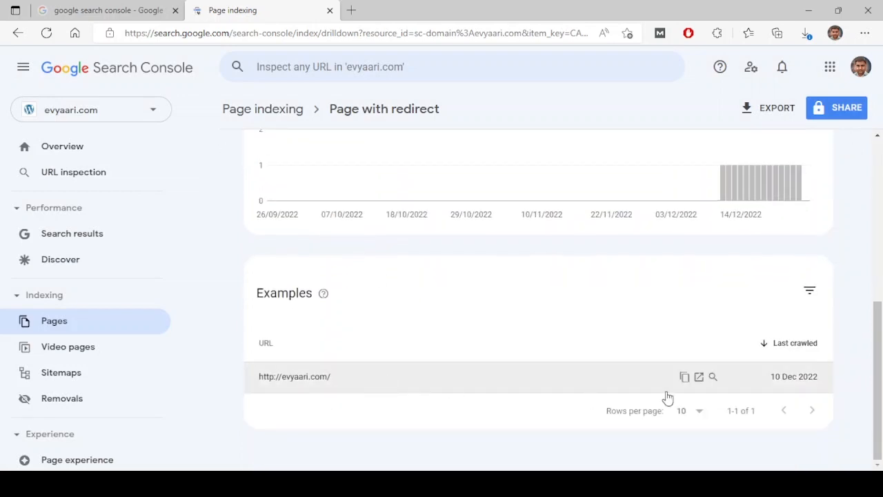
mouse_move(367, 425)
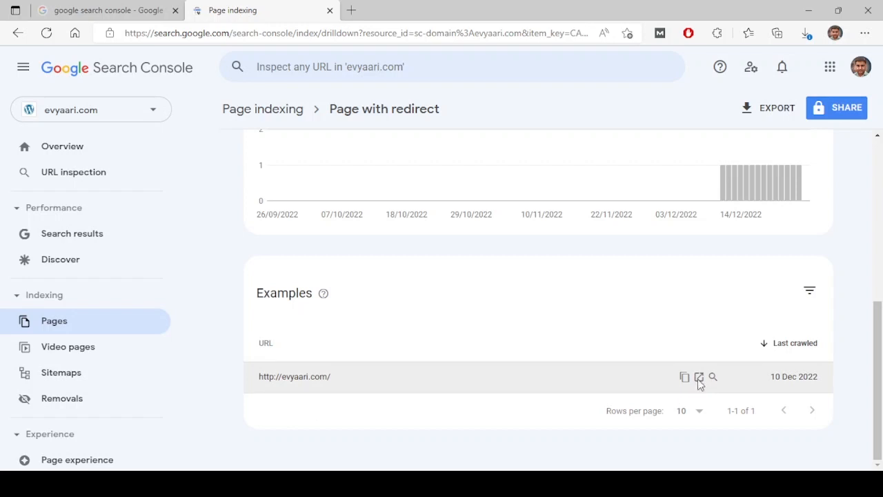
left_click(701, 377)
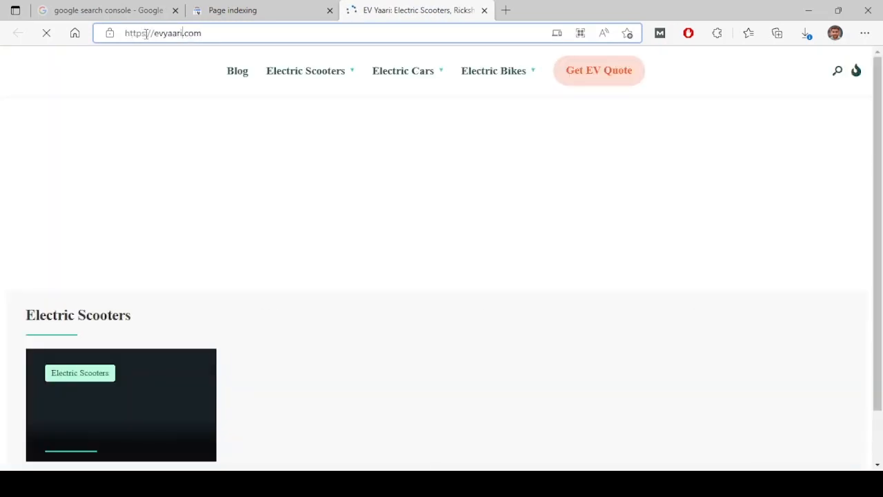
- Switch back to the Search Console tab with the 'Why pages aren't indexed' table
left_click(248, 12)
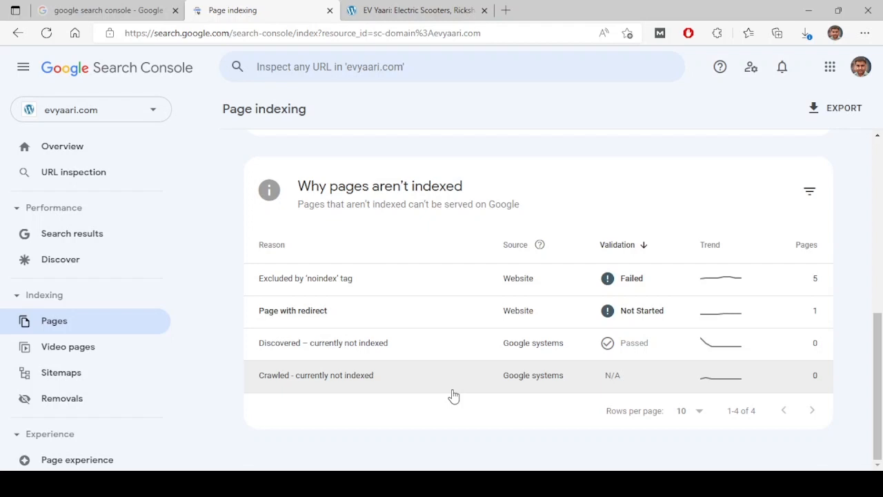
mouse_move(469, 351)
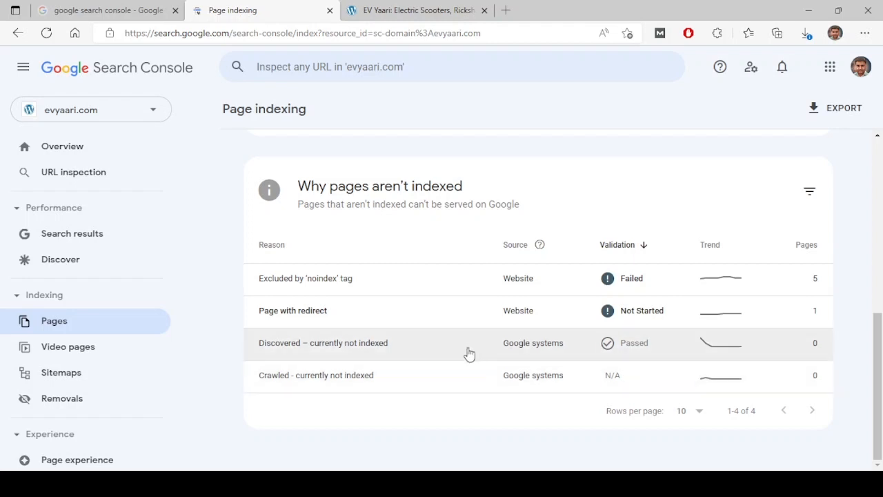
mouse_move(679, 399)
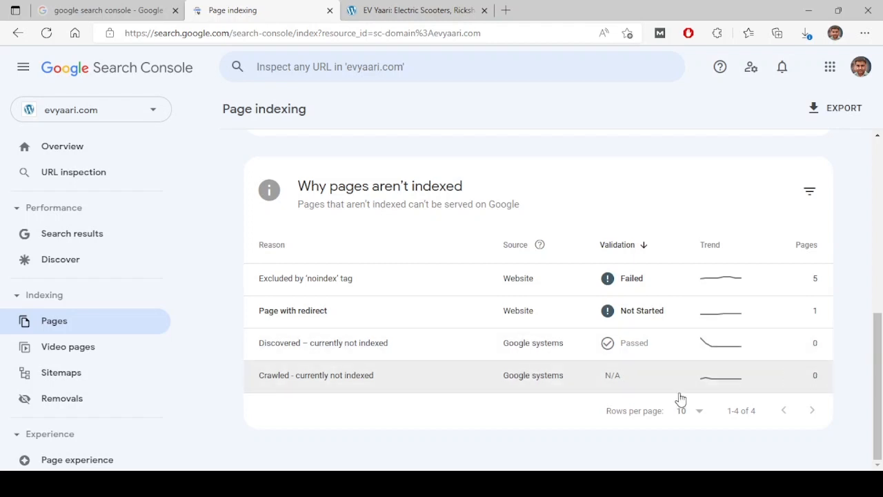
mouse_move(523, 375)
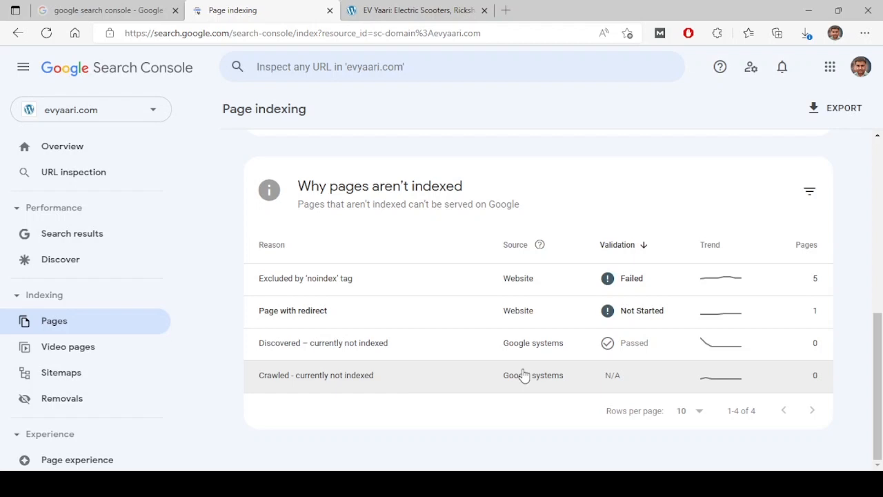
mouse_move(429, 358)
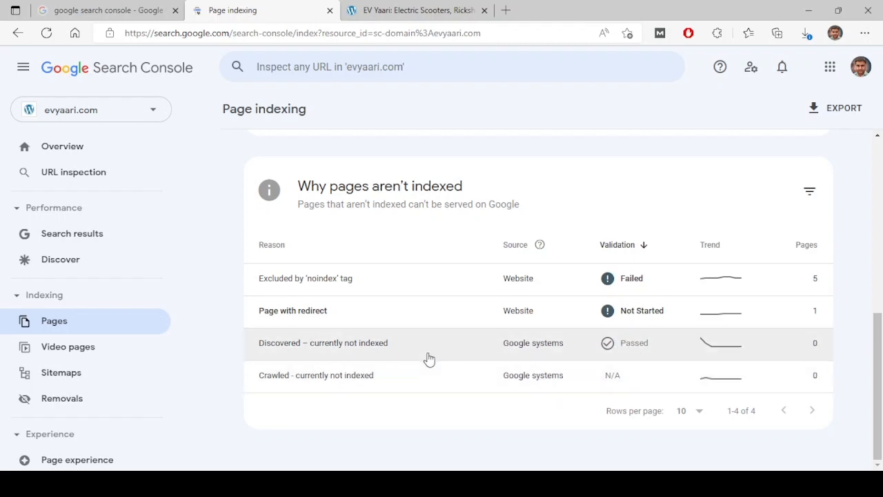
mouse_move(405, 406)
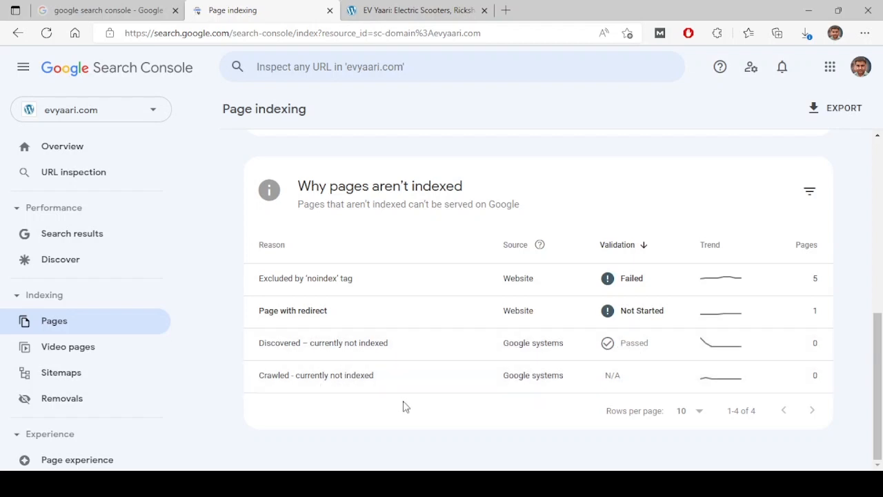
mouse_move(412, 400)
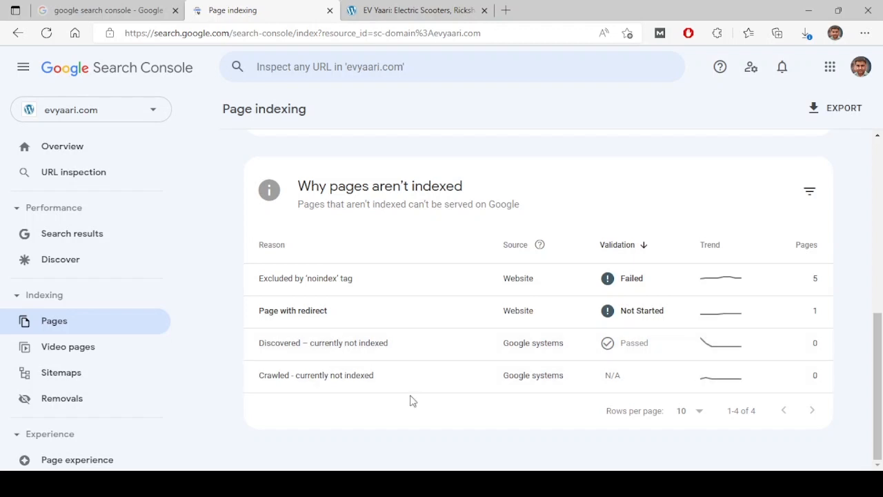
mouse_move(389, 386)
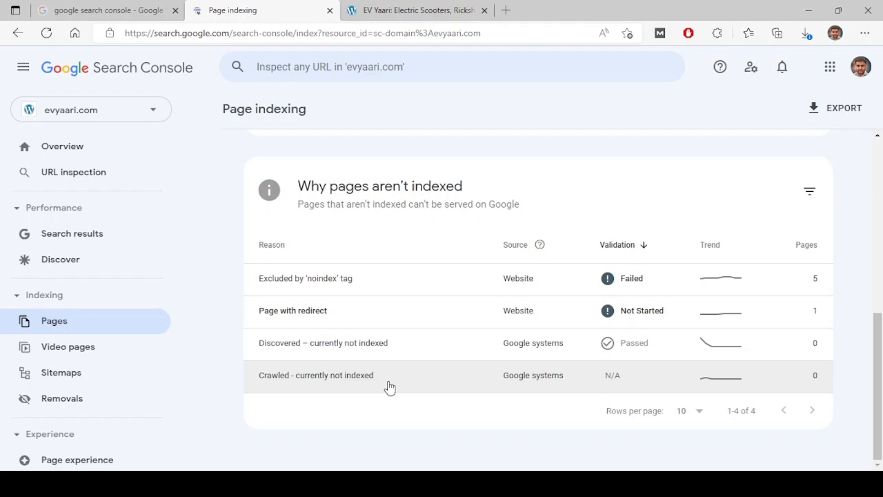
mouse_move(556, 393)
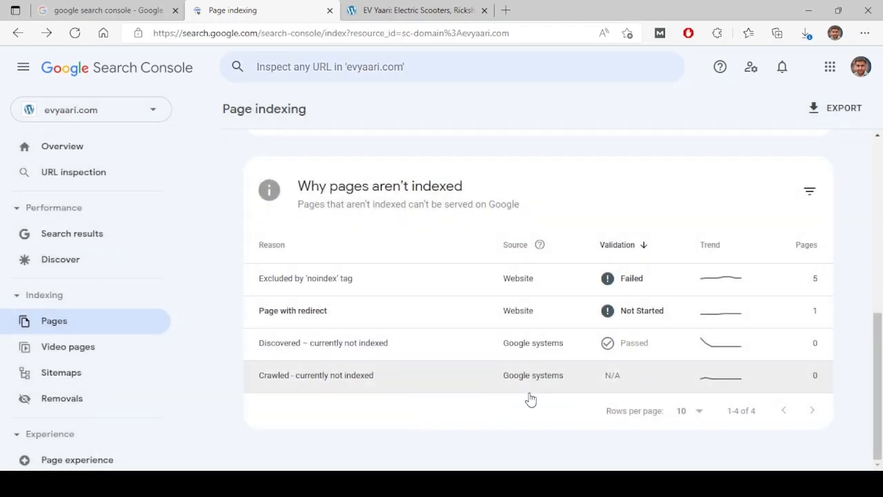
mouse_move(436, 378)
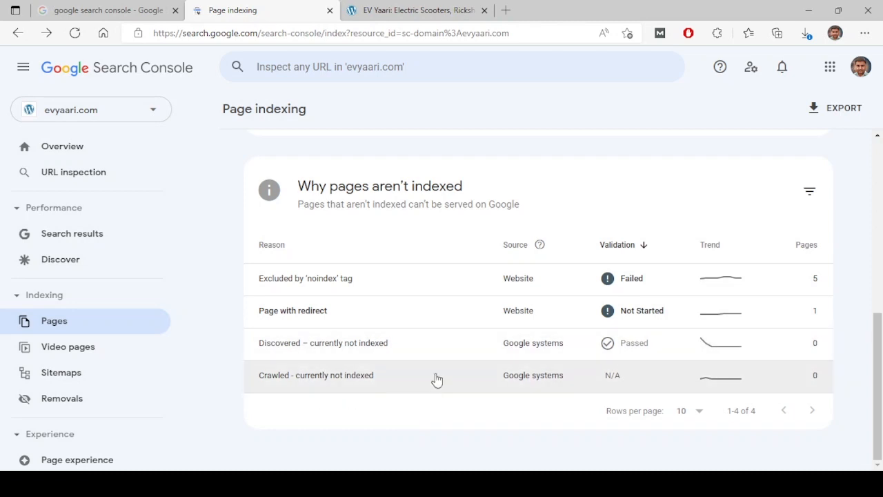
mouse_move(375, 373)
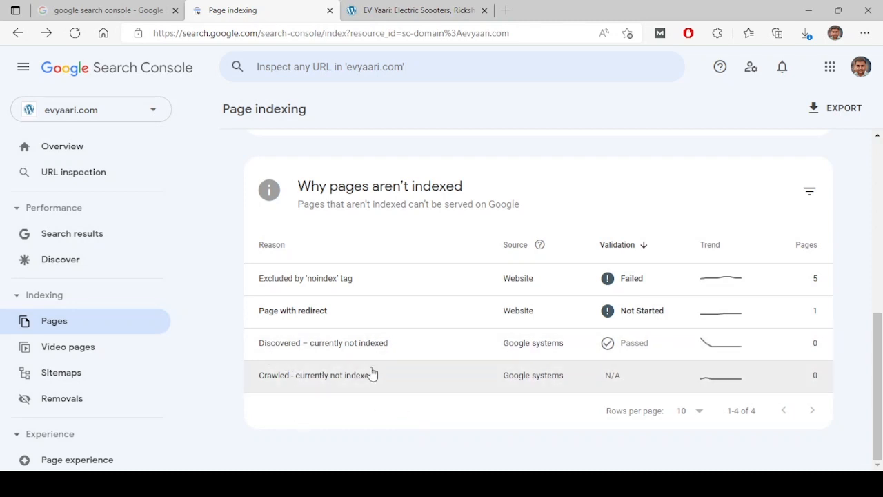
mouse_move(423, 414)
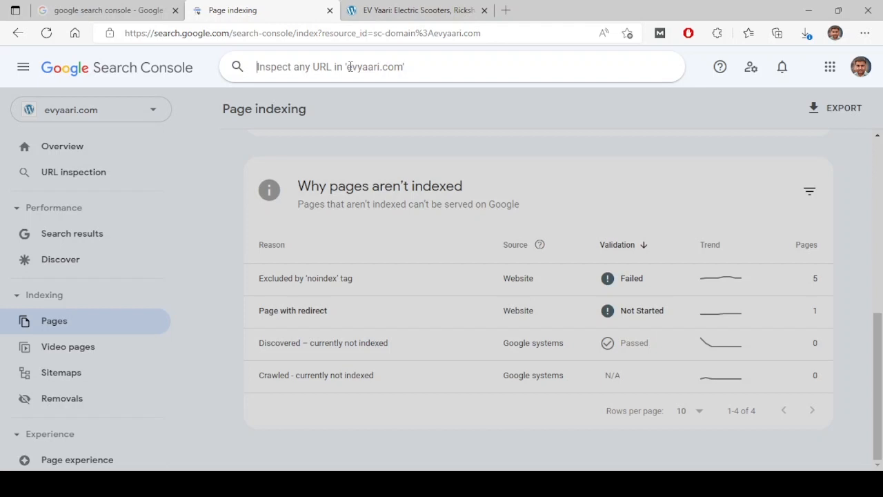
- Review the 'Video indexed' status row with its chart and examples, then go to Sitemaps
left_click(68, 346)
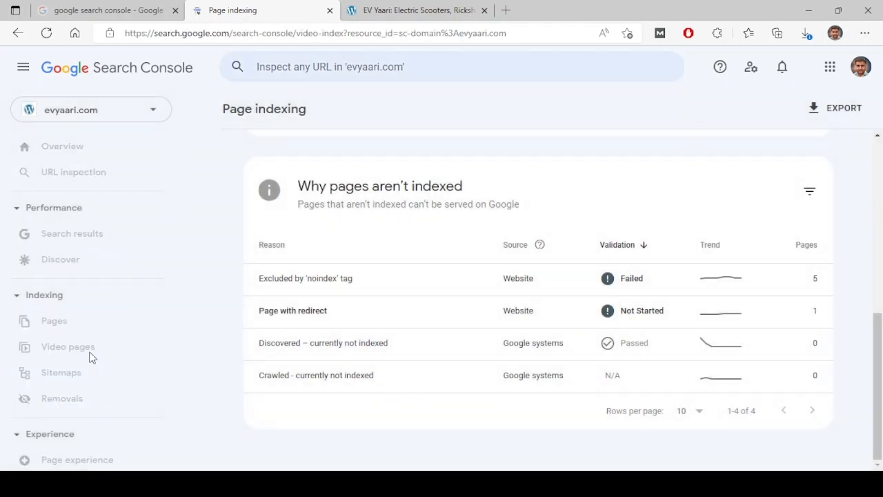
left_click(68, 347)
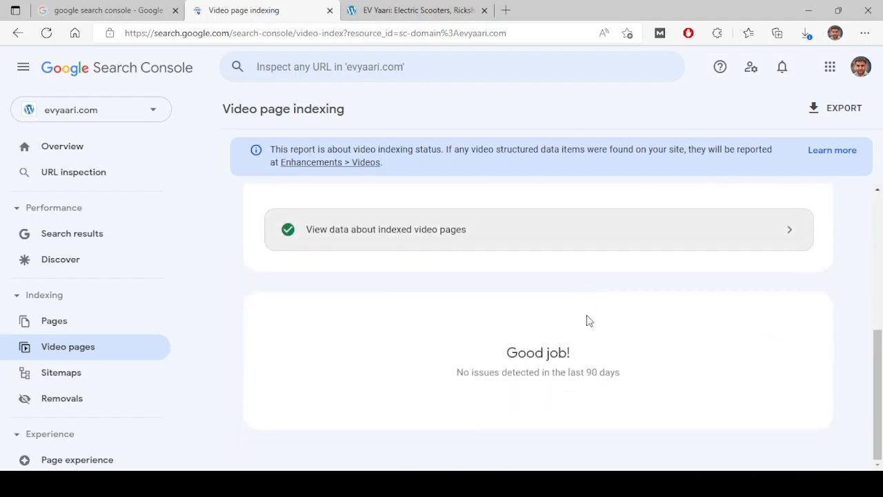
mouse_move(461, 307)
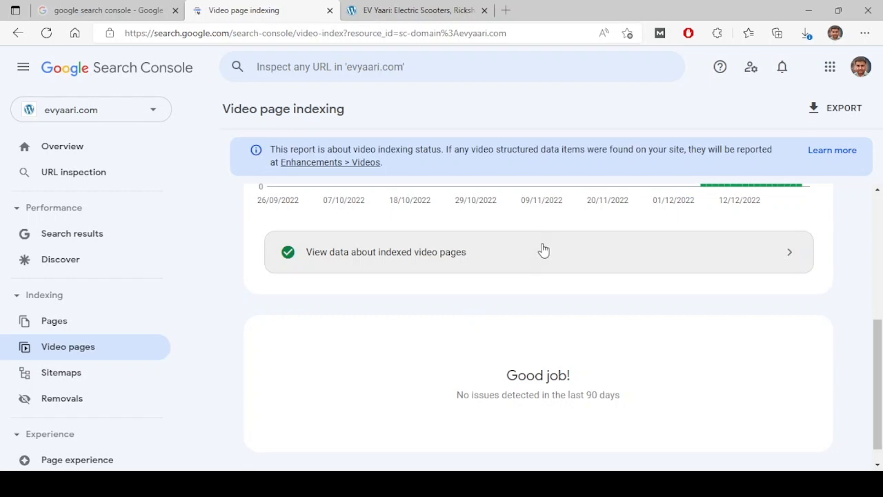
left_click(544, 251)
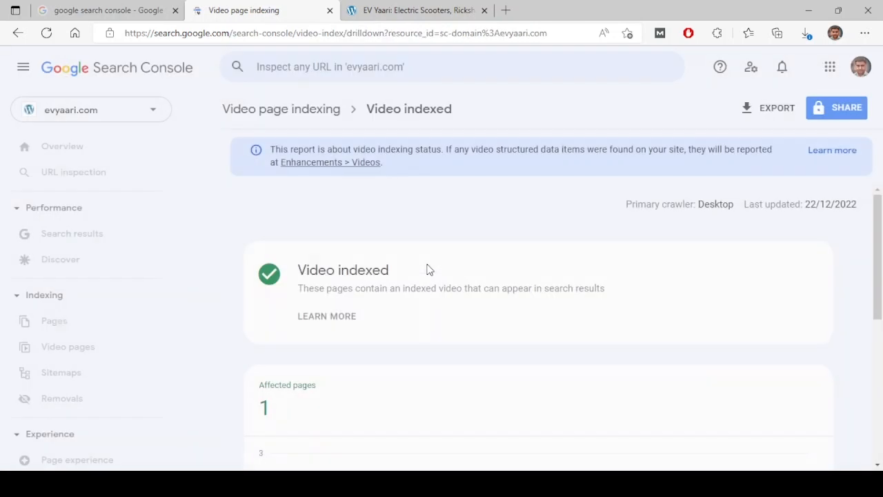
scroll("down", 3)
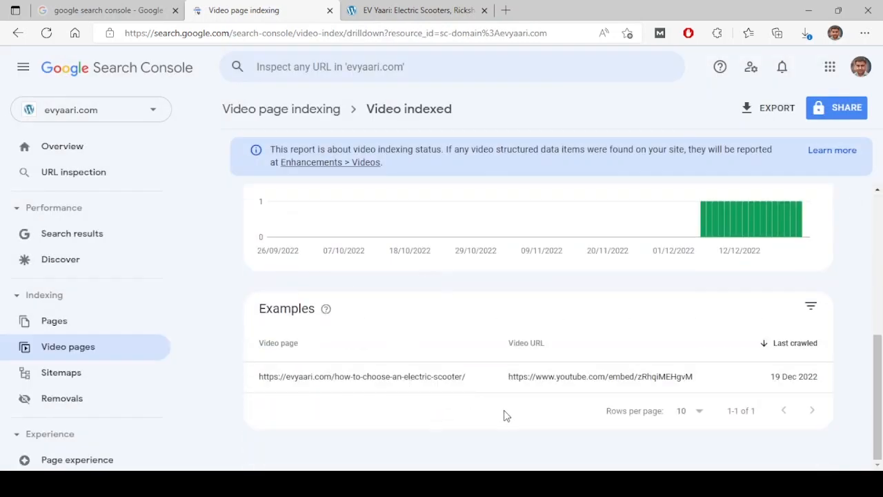
mouse_move(527, 448)
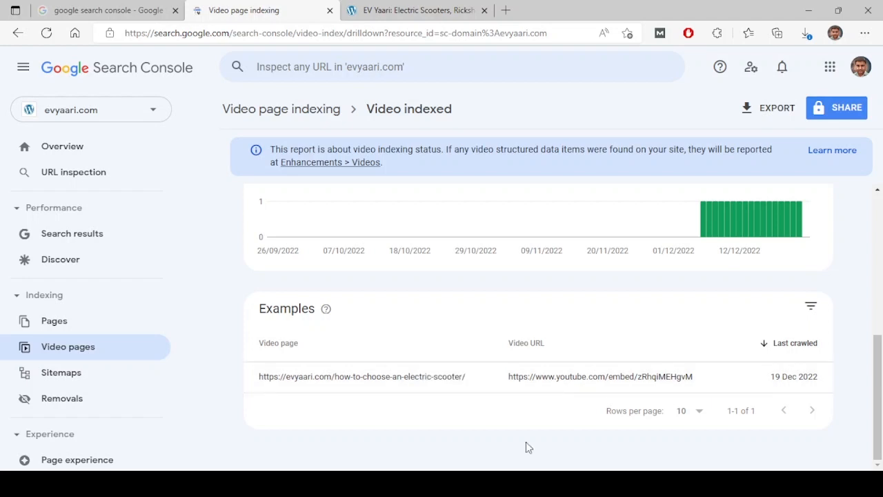
mouse_move(536, 424)
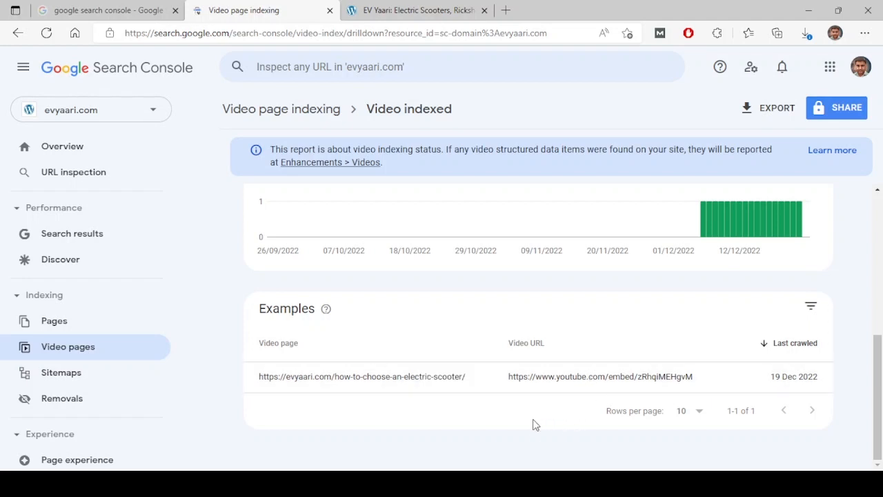
mouse_move(547, 396)
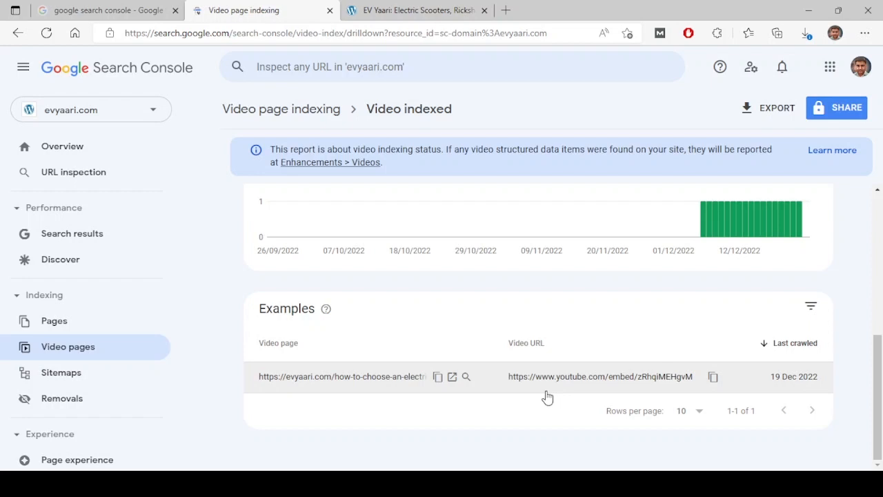
mouse_move(400, 434)
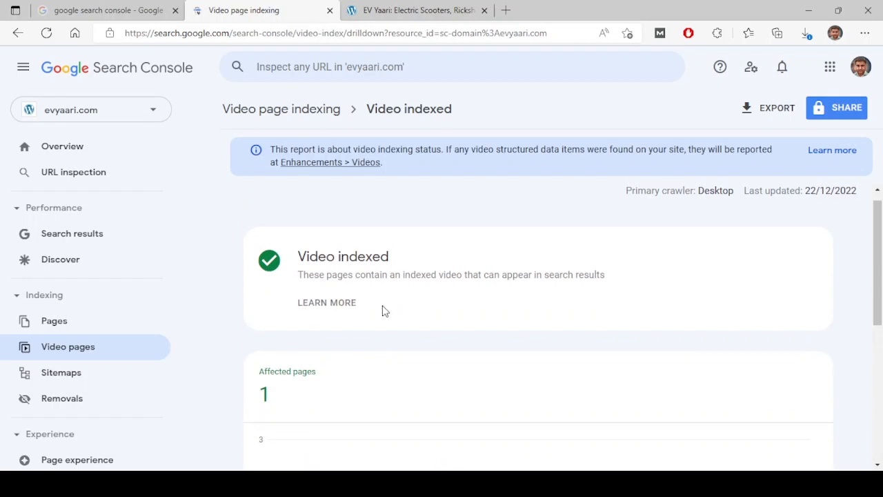
mouse_move(411, 312)
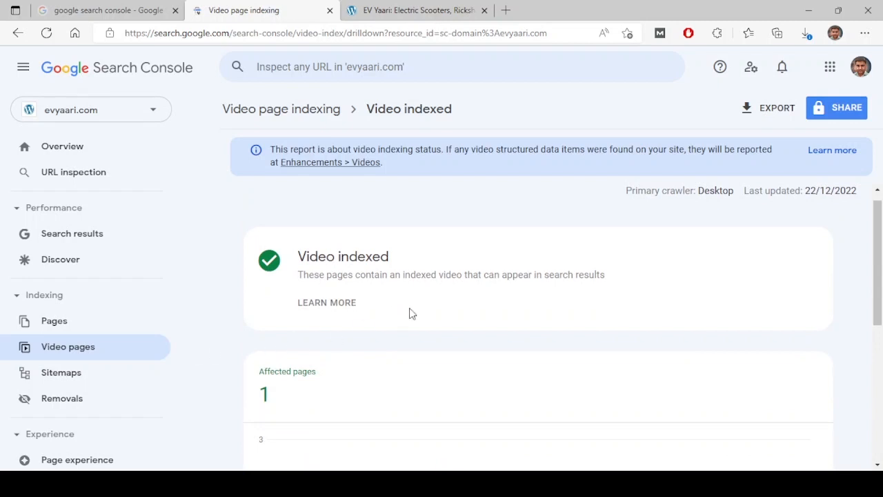
mouse_move(437, 329)
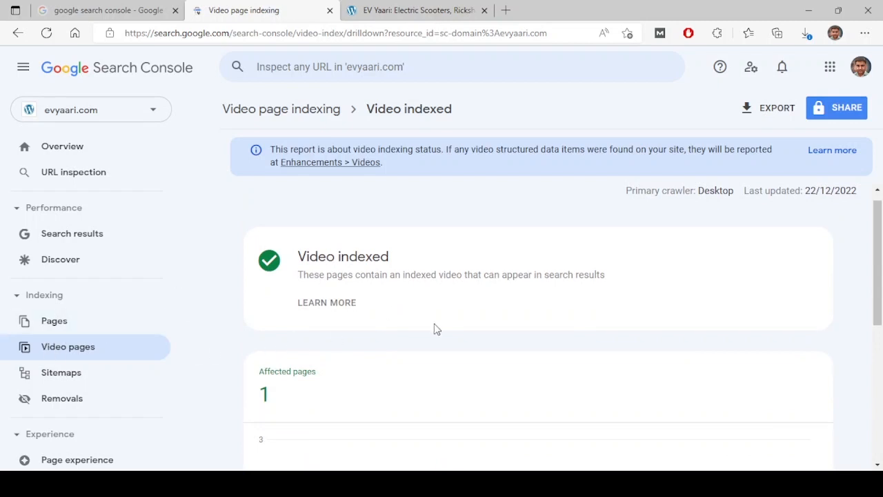
left_click(61, 373)
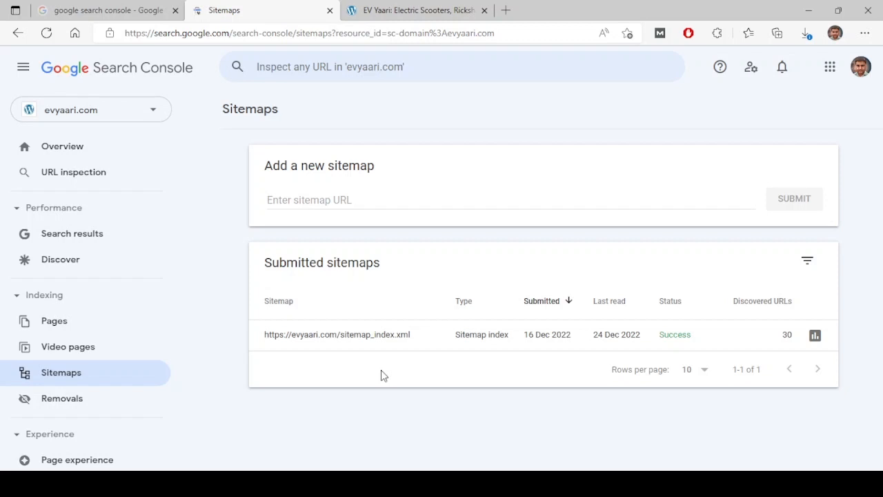
mouse_move(488, 107)
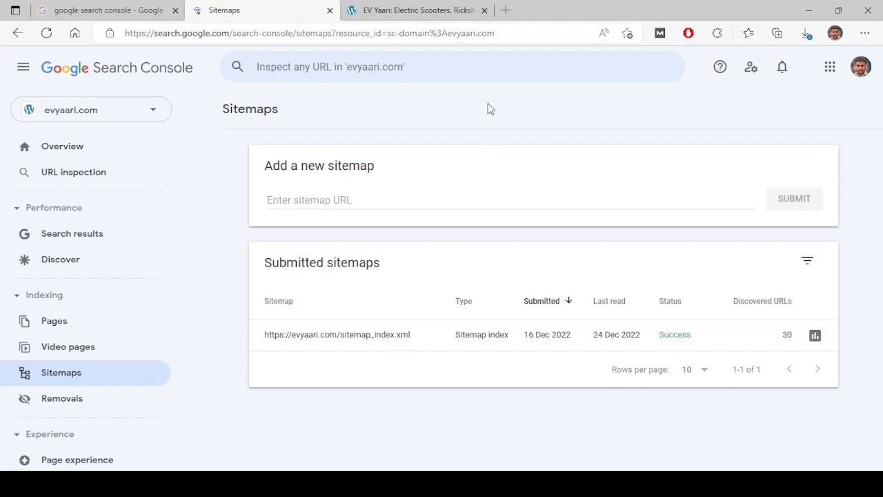
- Search for 'xml sitemap generator' in a new browser tab
type("xm")
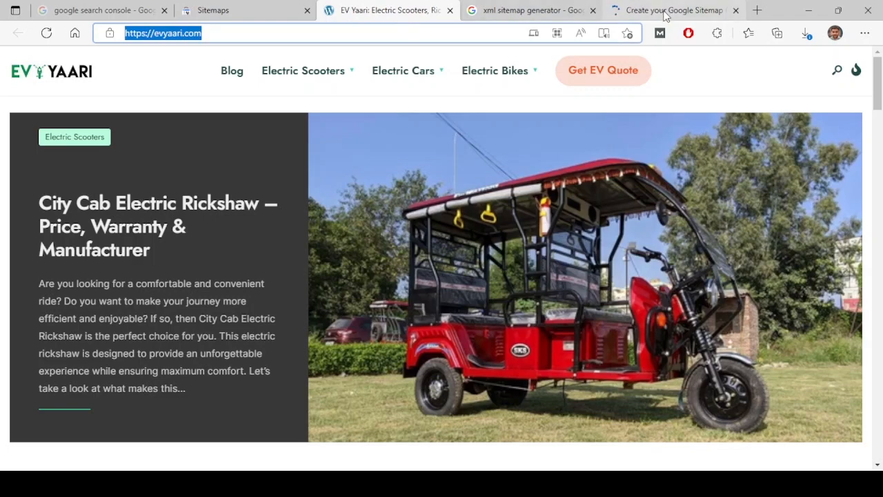
left_click(683, 10)
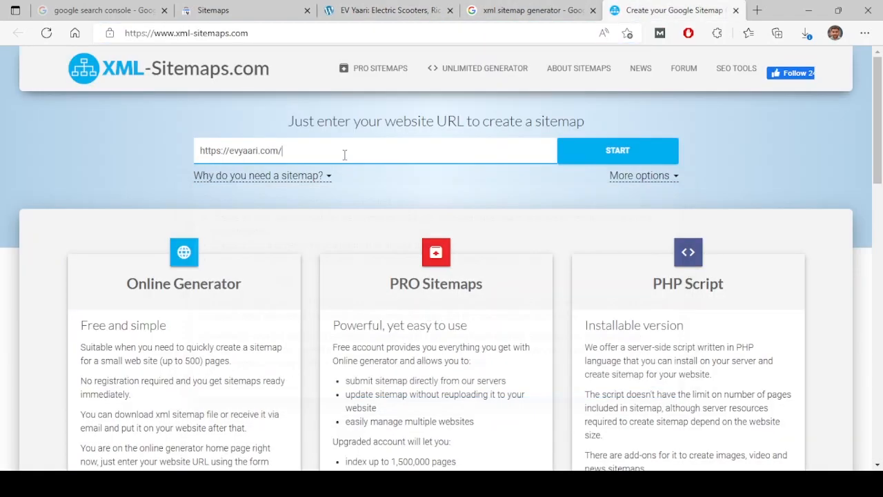
left_click(618, 151)
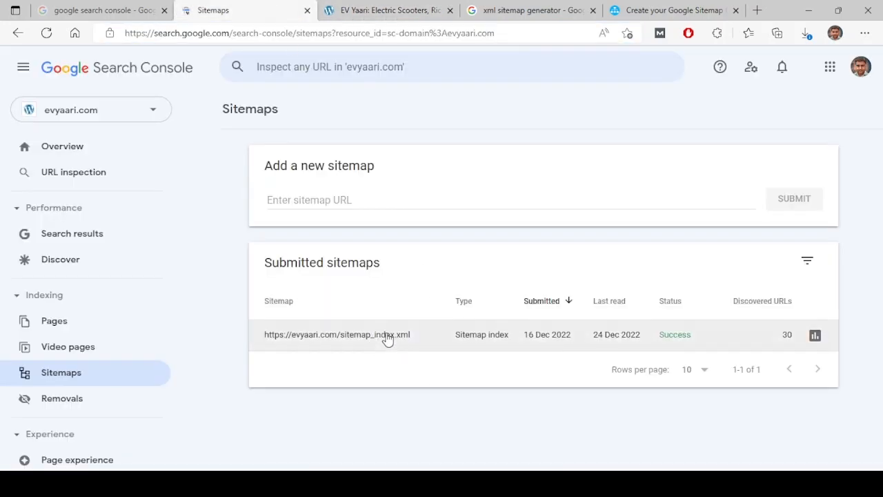
- View sitemap_index.xml details with its two child sitemaps, then check the generator crawl
left_click(334, 335)
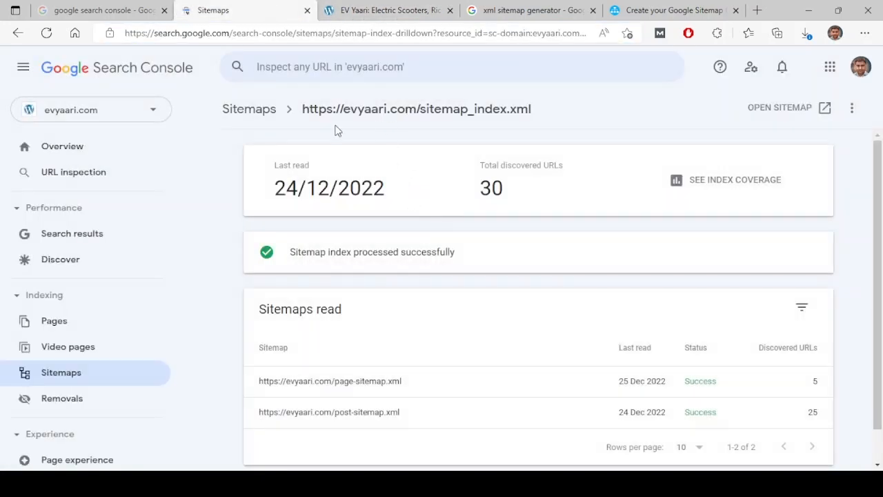
mouse_move(472, 128)
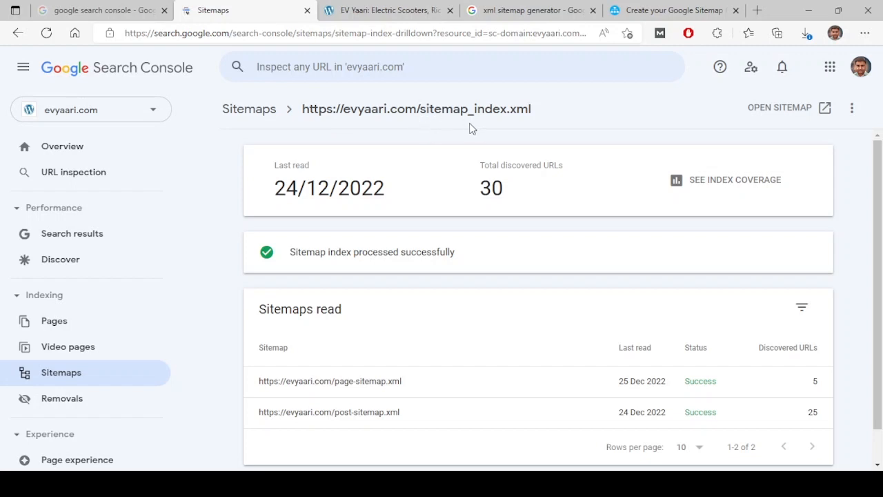
mouse_move(475, 119)
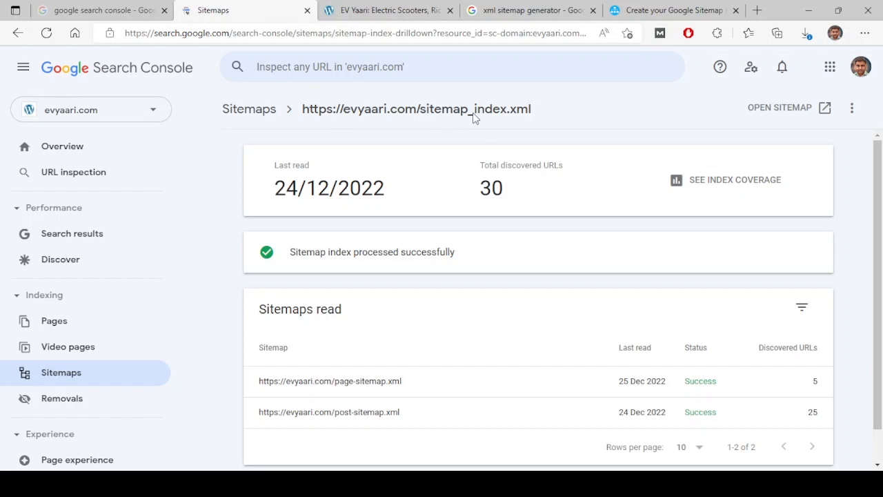
mouse_move(470, 131)
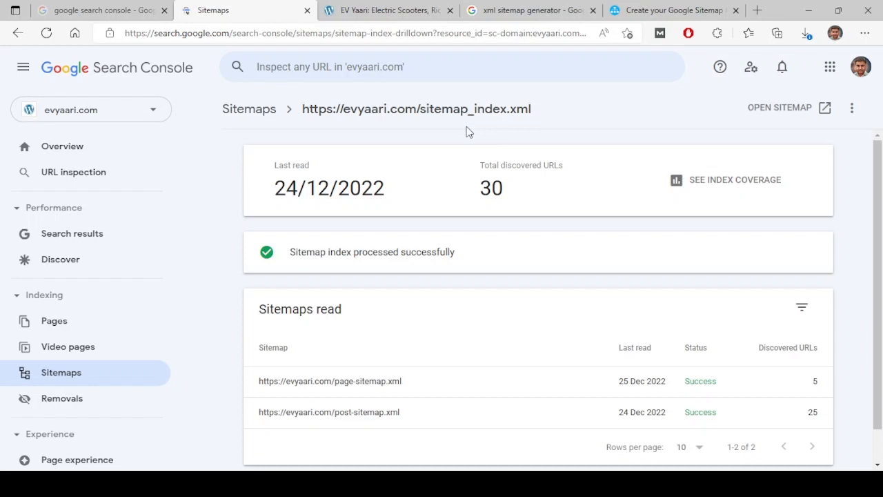
mouse_move(482, 123)
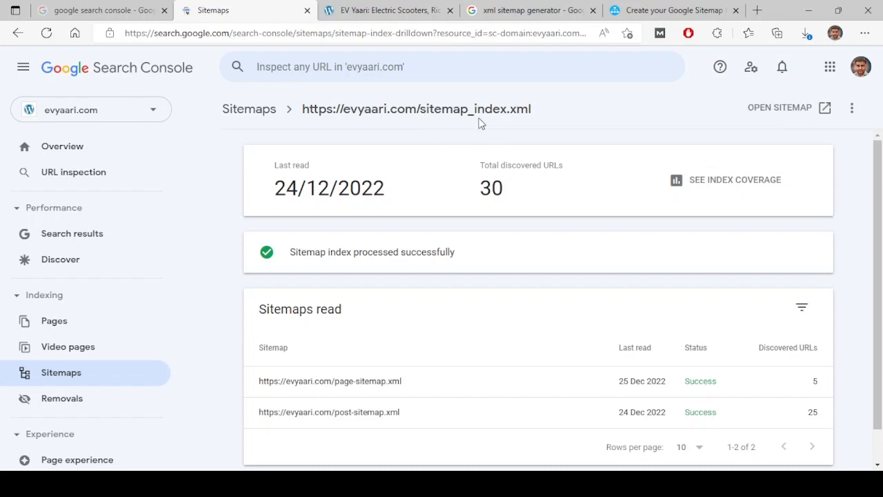
mouse_move(531, 132)
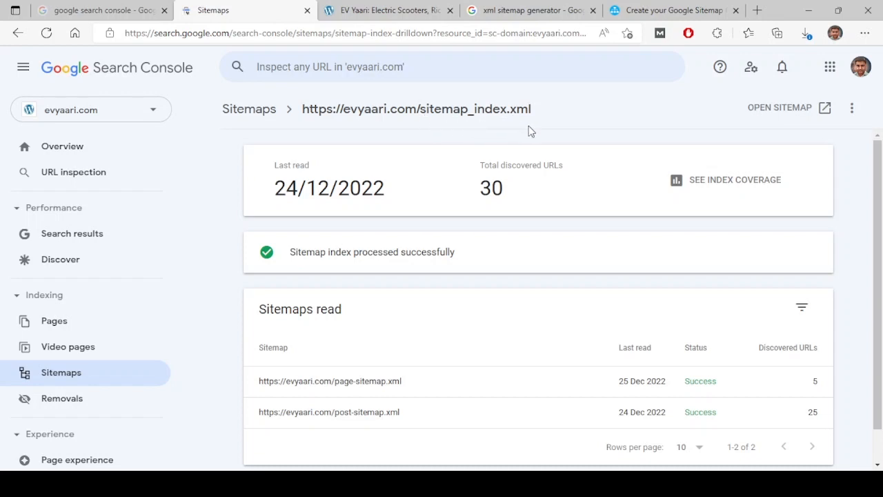
left_click(679, 11)
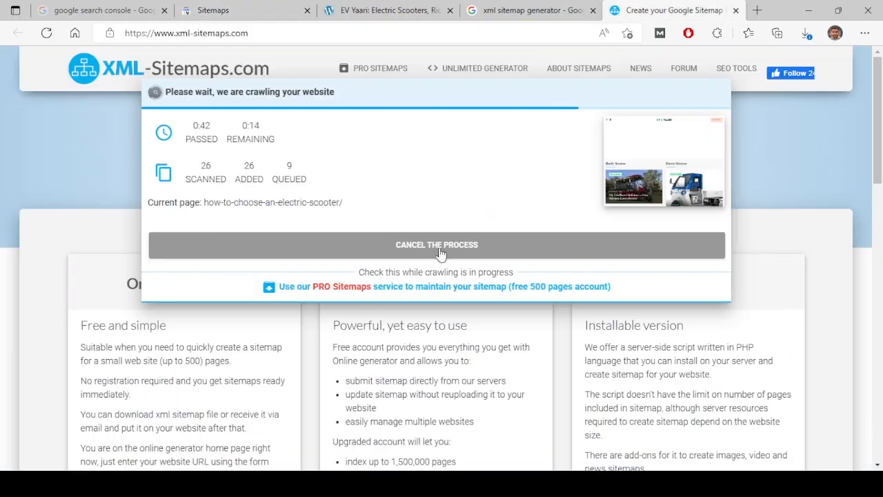
- Return to Search Console, go back to the Sitemaps list and reopen sitemap_index.xml details
left_click(389, 10)
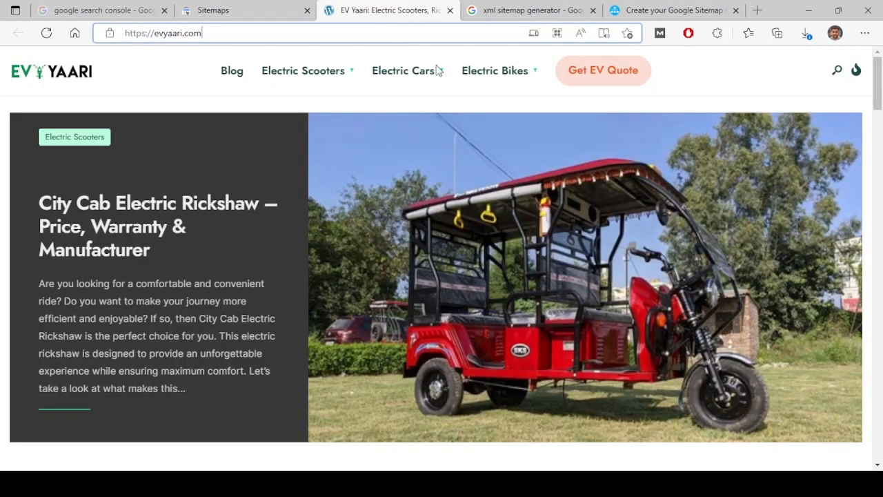
left_click(246, 11)
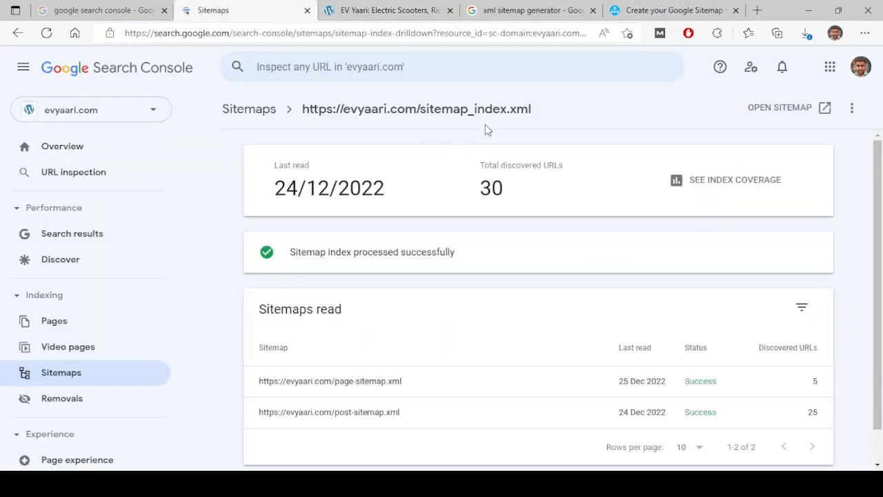
mouse_move(525, 123)
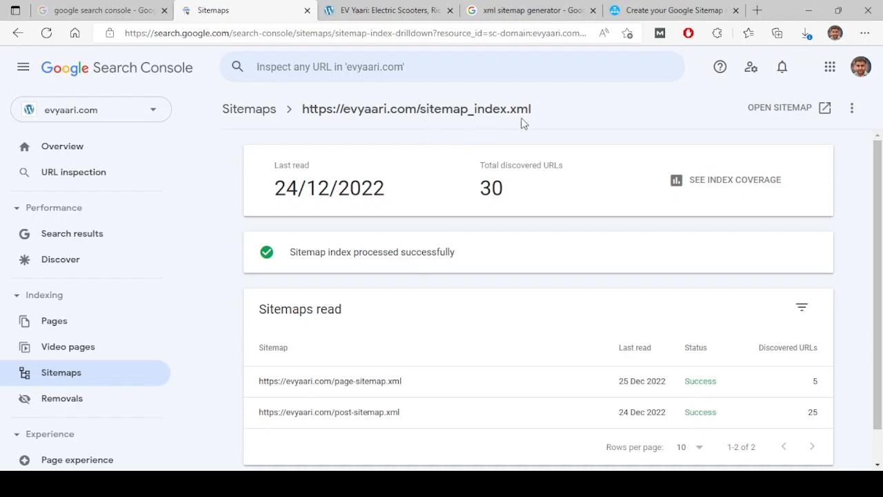
mouse_move(504, 120)
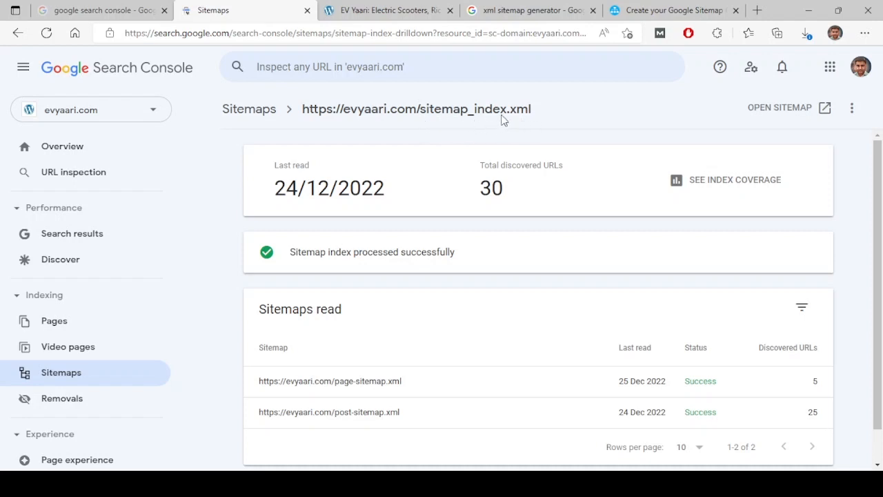
mouse_move(580, 117)
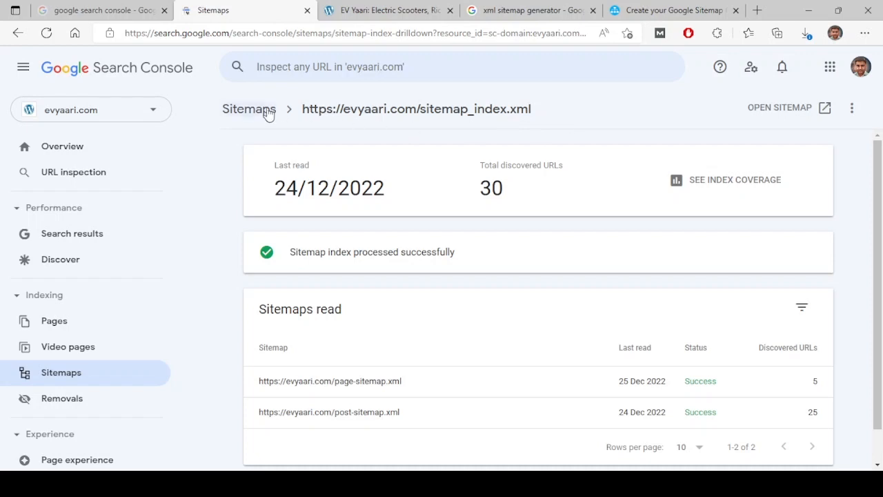
left_click(248, 109)
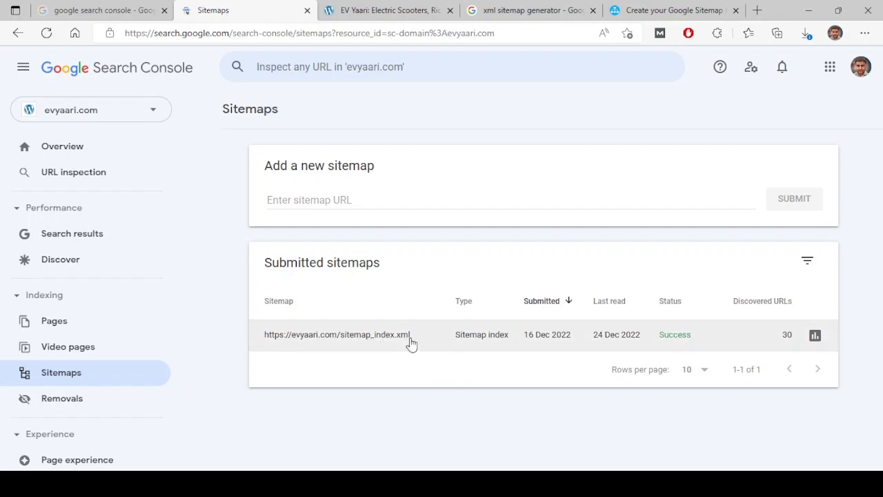
left_click(337, 334)
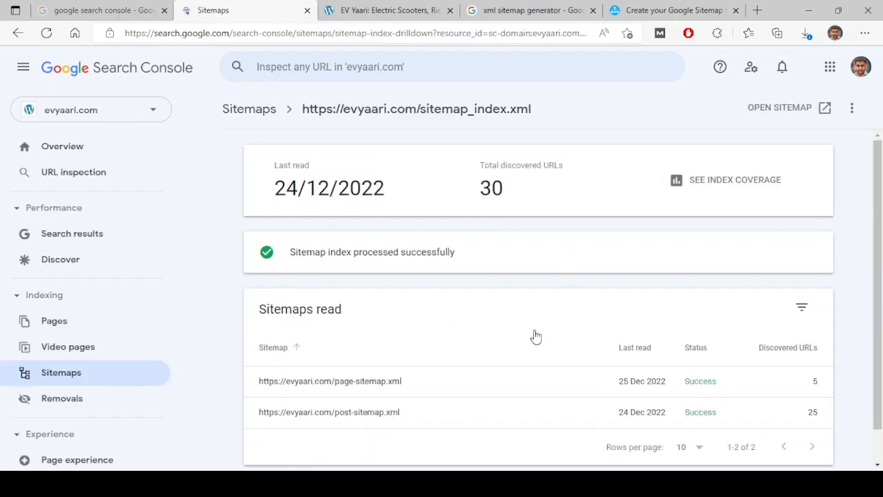
mouse_move(608, 148)
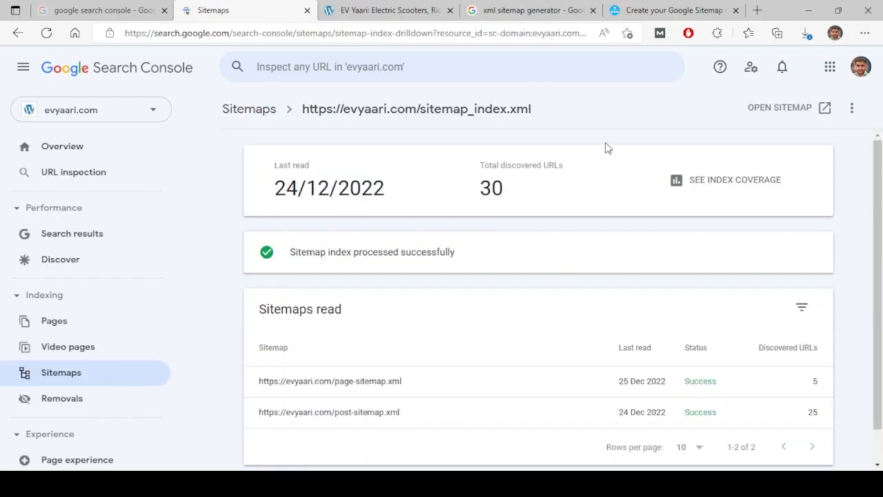
- Check the finished evyaari.com crawl in XML-Sitemaps.com, then return to Search Console
left_click(685, 11)
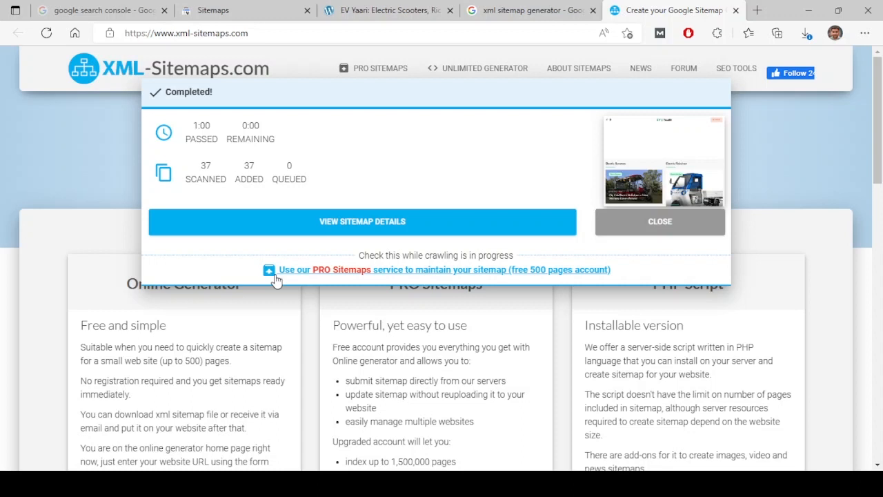
mouse_move(340, 160)
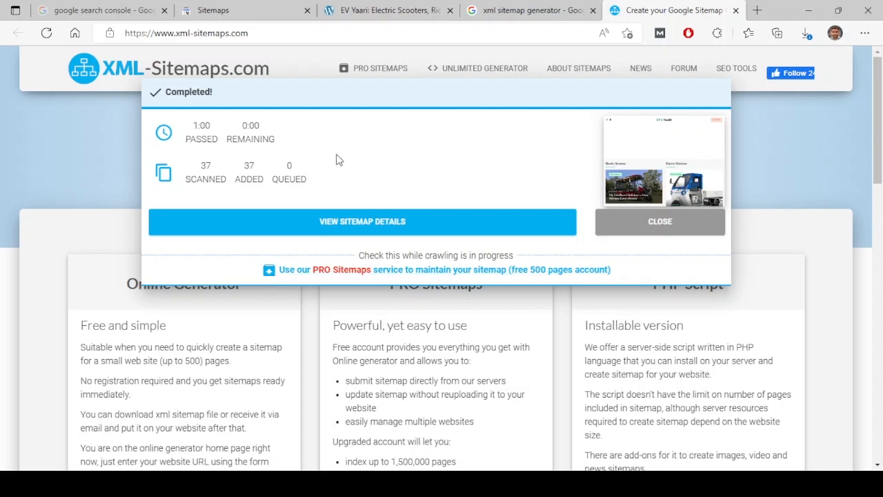
left_click(386, 11)
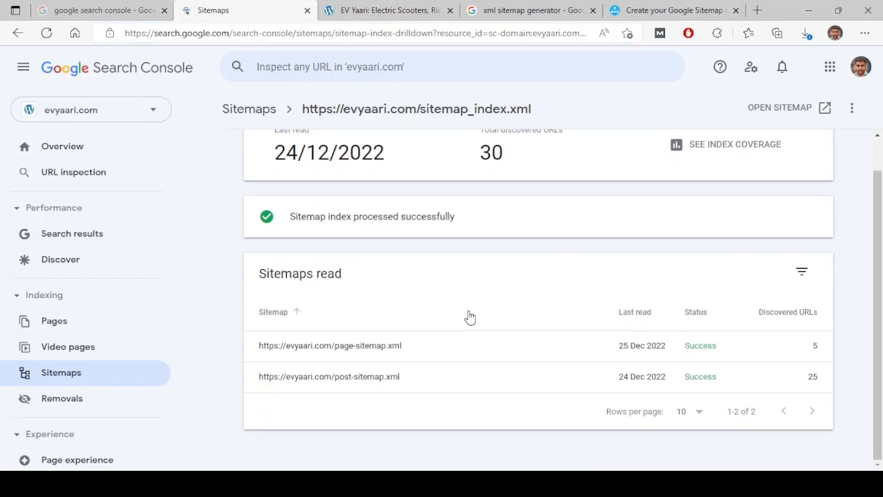
mouse_move(411, 339)
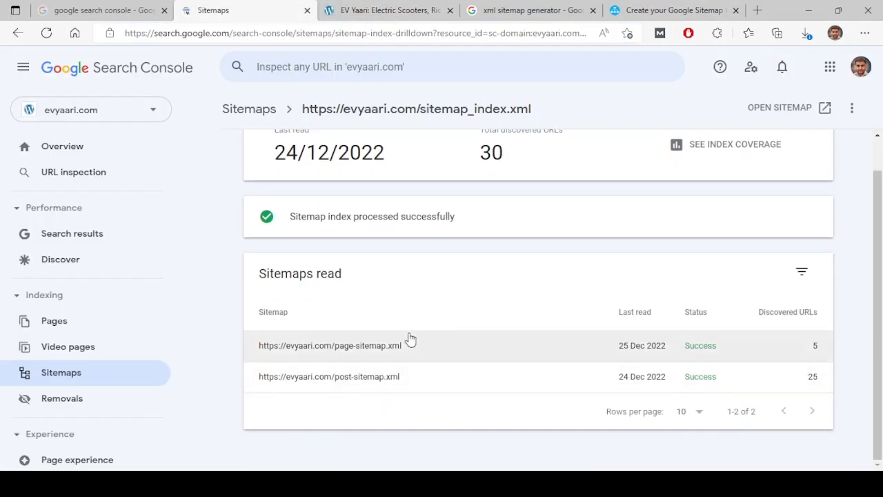
mouse_move(494, 296)
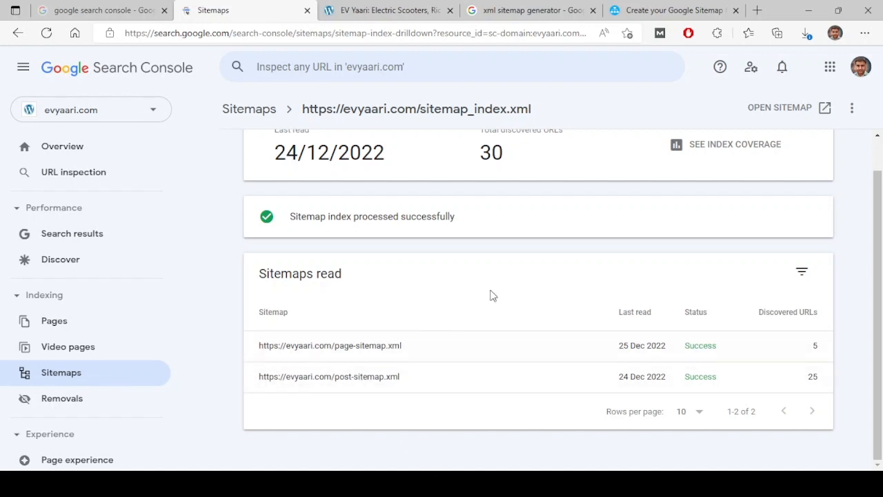
mouse_move(419, 415)
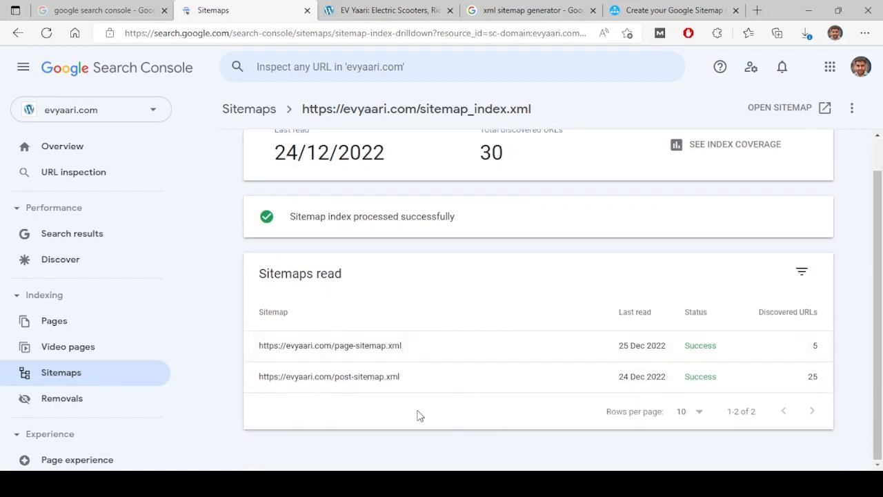
mouse_move(412, 394)
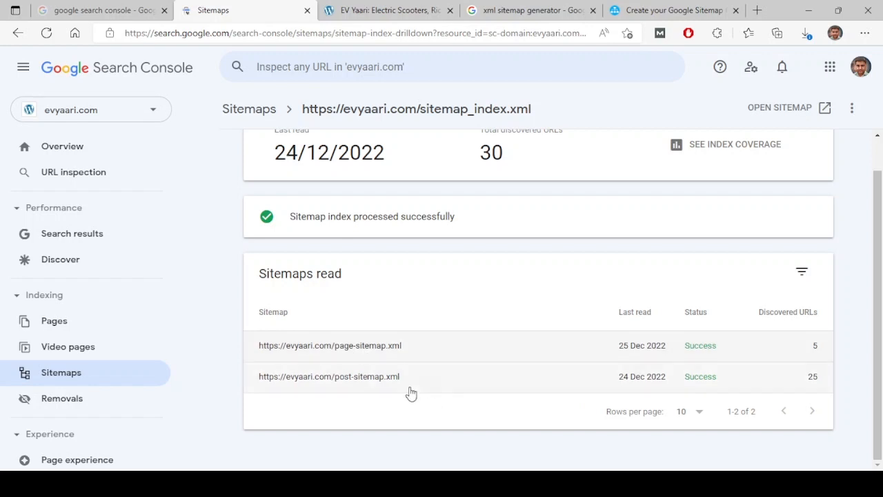
mouse_move(411, 412)
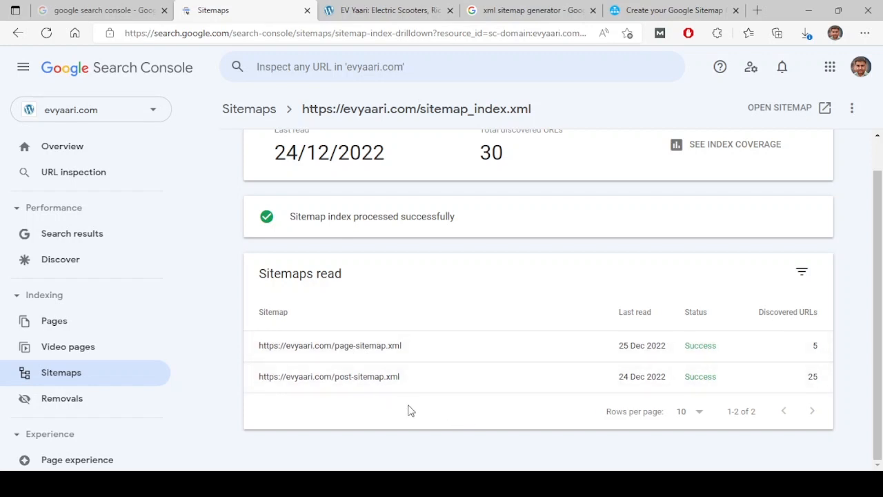
mouse_move(461, 433)
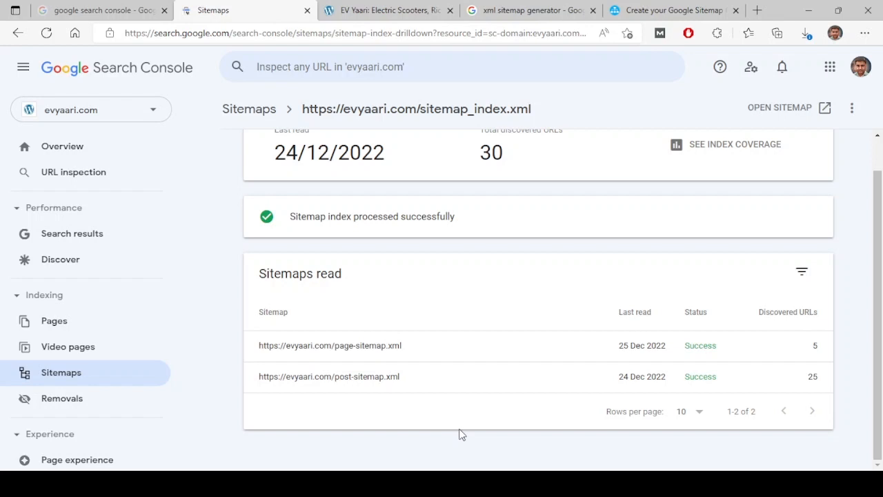
mouse_move(816, 390)
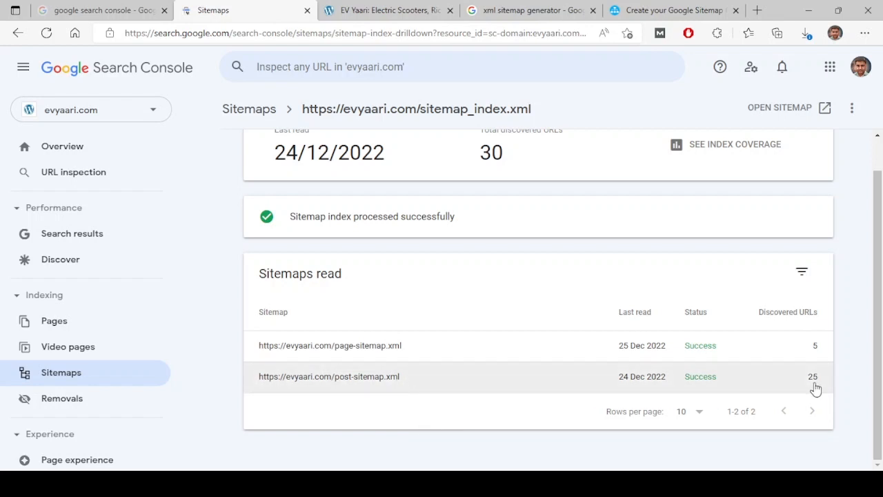
mouse_move(467, 388)
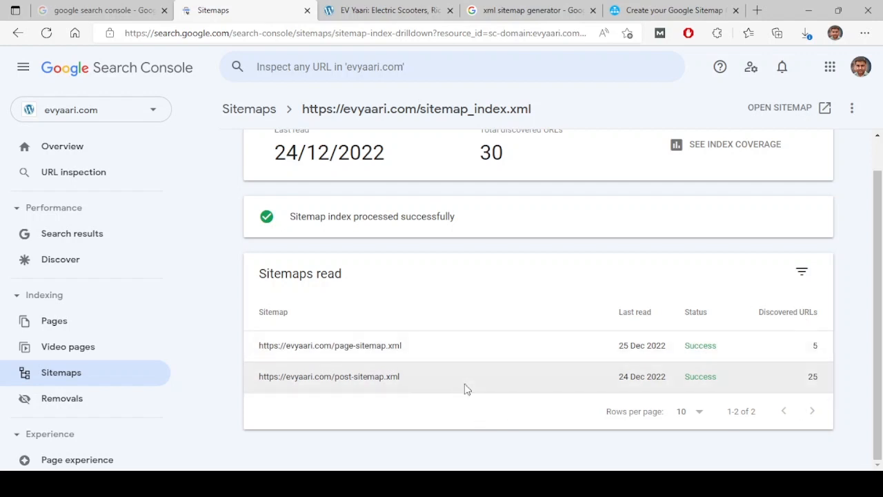
- View post-sitemap.xml details showing 25 discovered URLs read on 24/12/2022
left_click(329, 377)
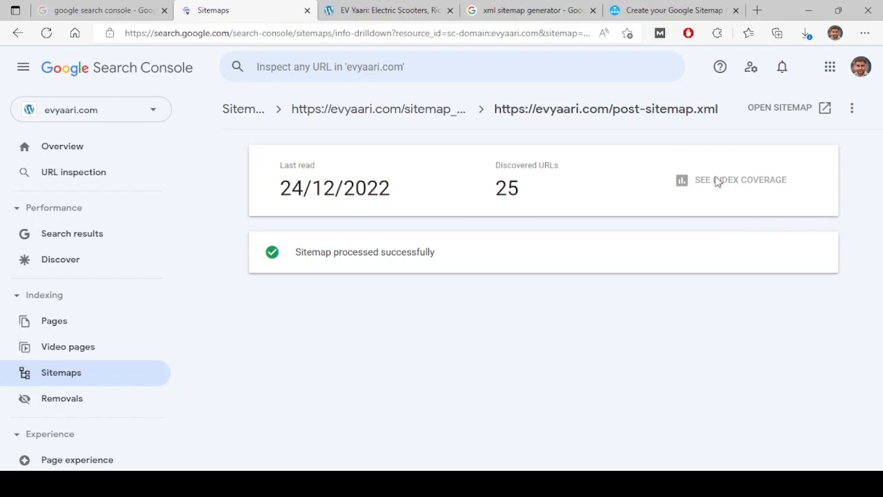
mouse_move(740, 192)
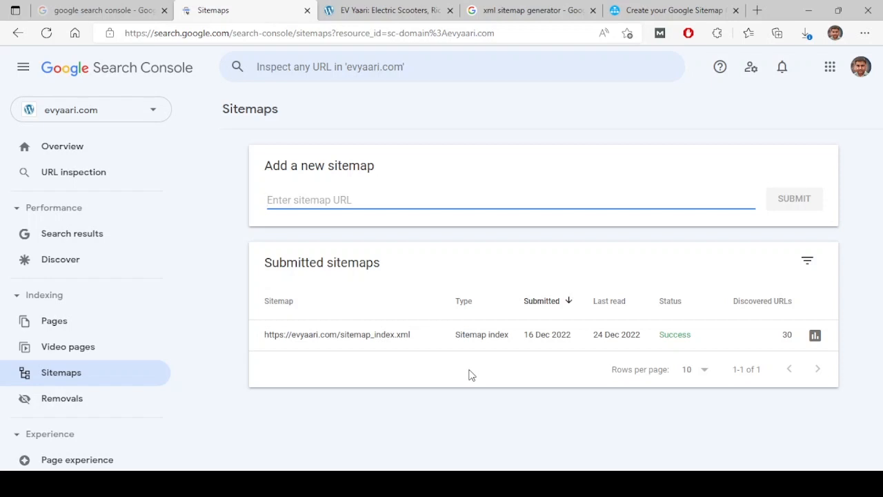
- Start a new temporary removal request on the Removals page and cancel it unsubmitted
left_click(61, 398)
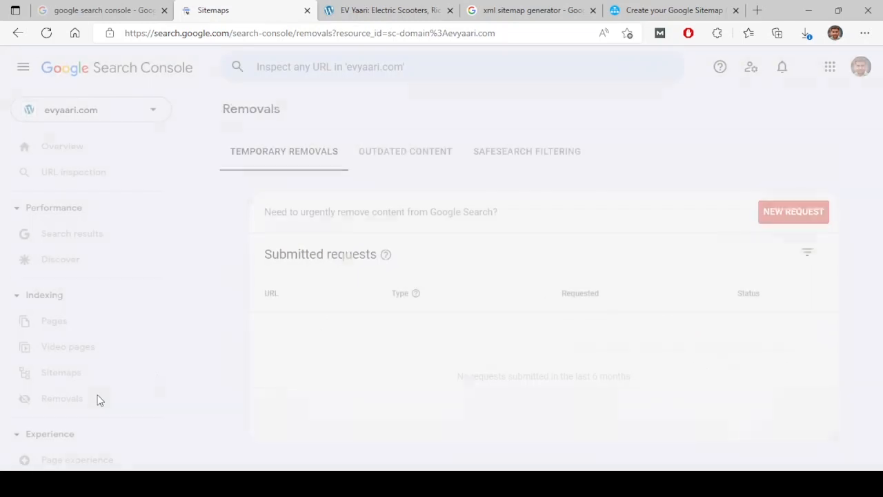
left_click(61, 397)
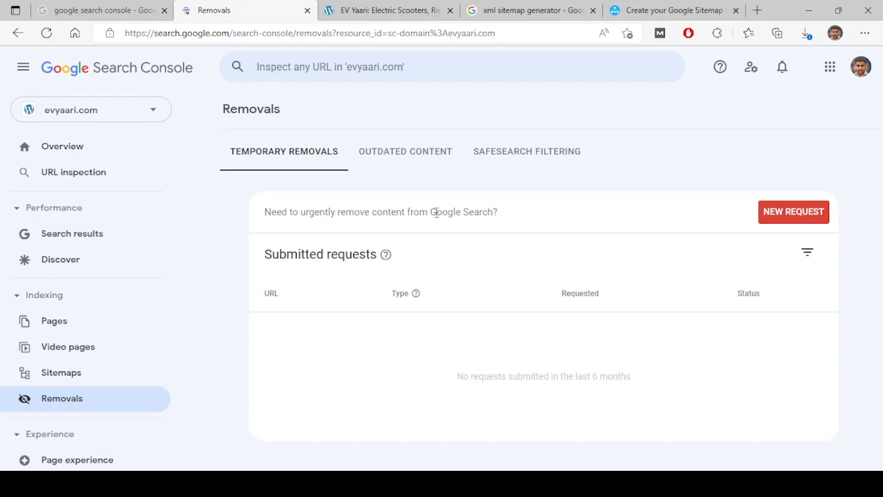
mouse_move(784, 226)
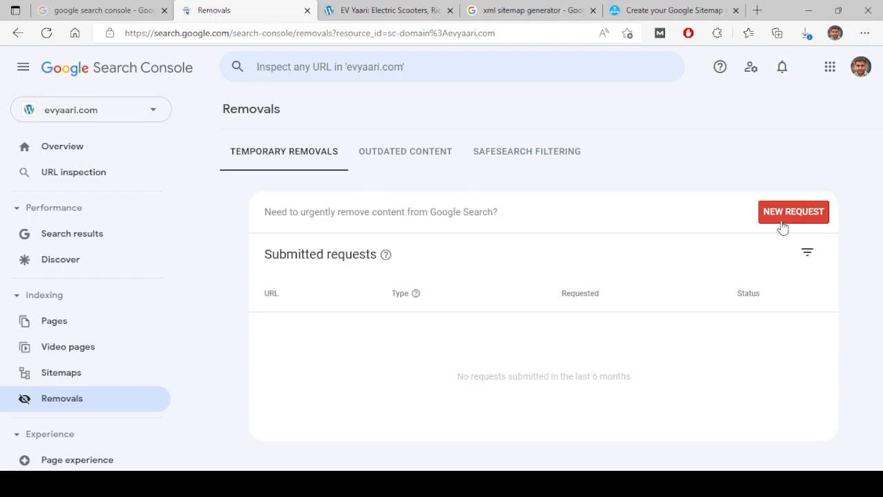
left_click(792, 212)
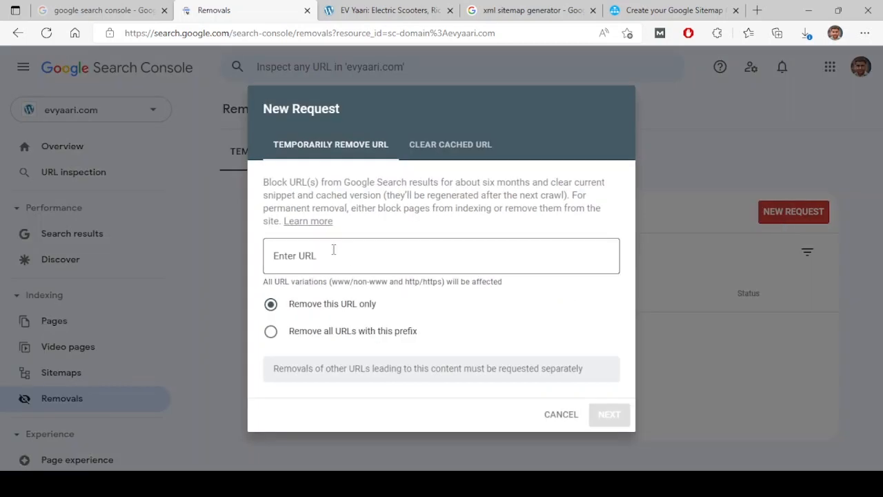
left_click(442, 255)
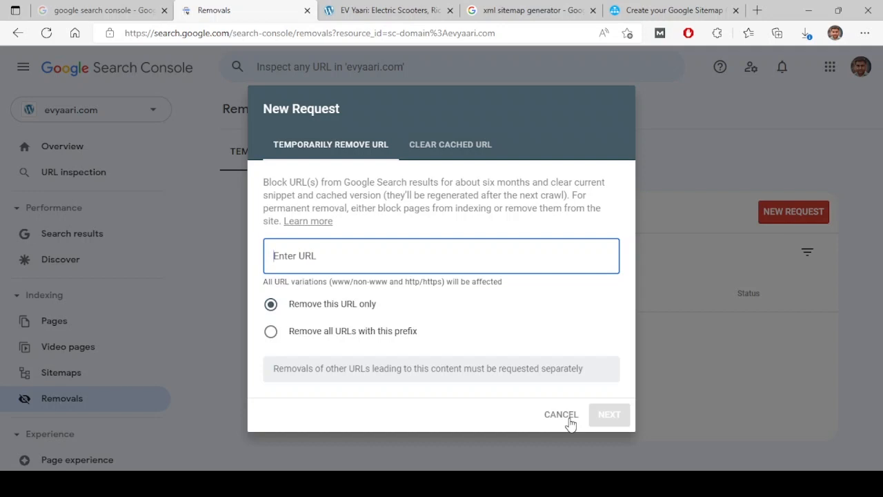
left_click(560, 414)
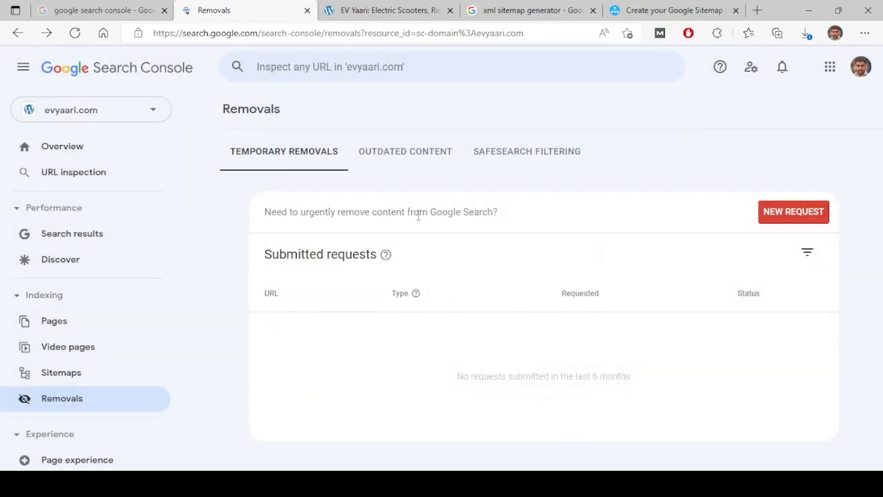
- View the Outdated content removals, listing no requests in the last 6 months
left_click(406, 151)
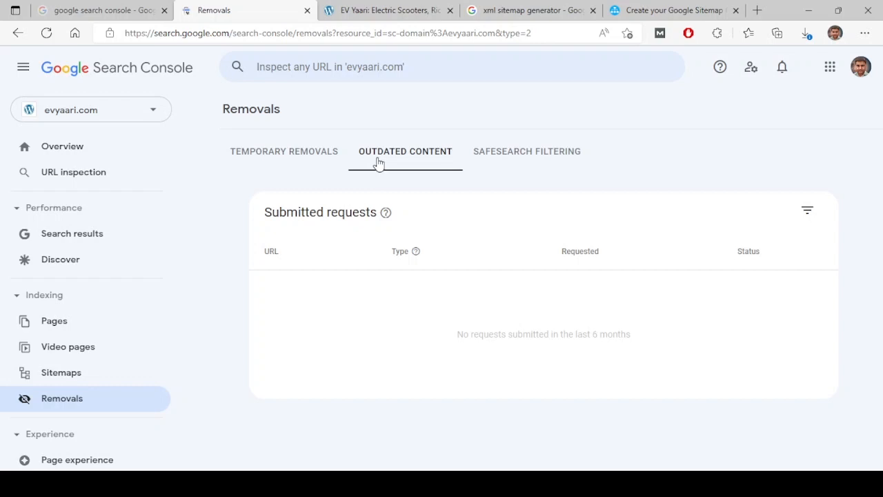
mouse_move(385, 213)
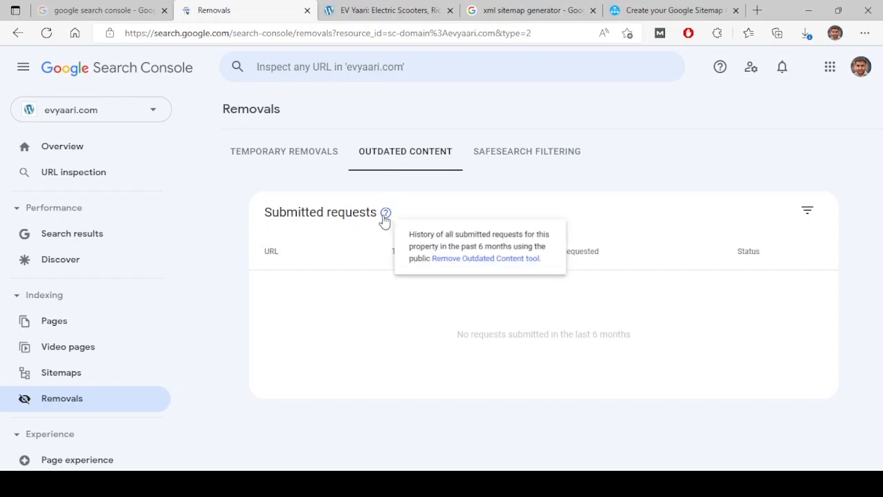
mouse_move(468, 207)
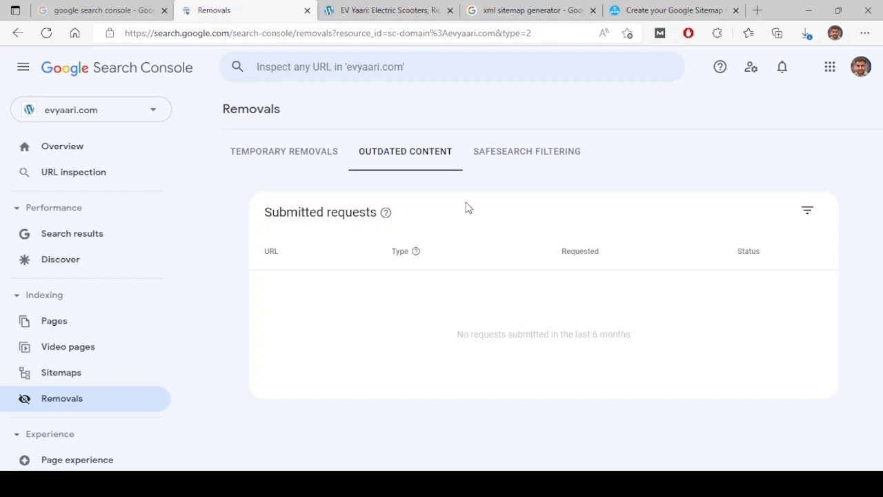
mouse_move(459, 254)
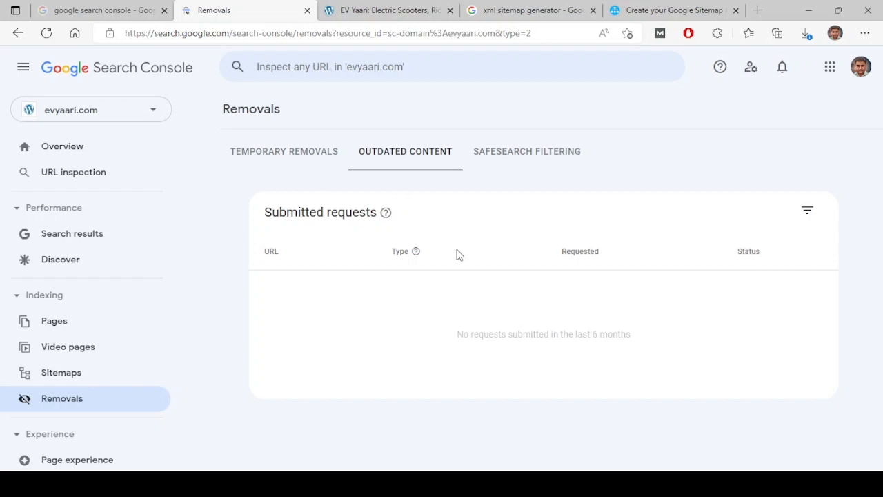
mouse_move(532, 157)
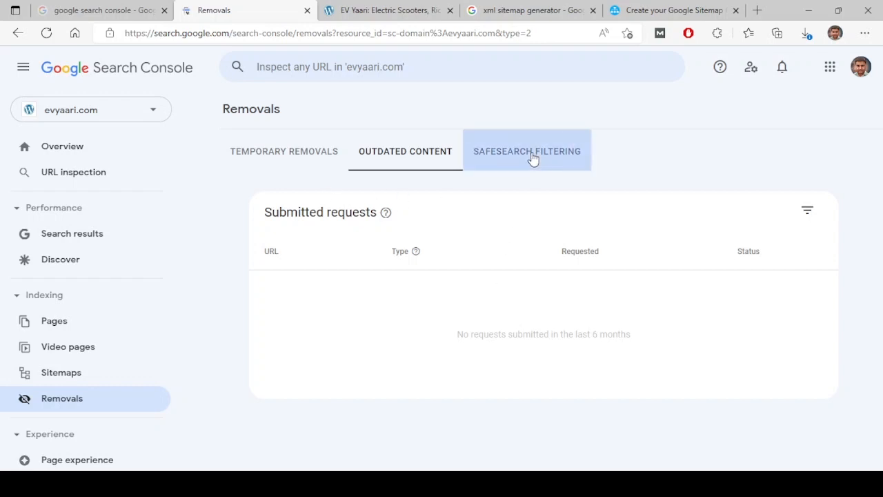
- View SafeSearch filtering requests and follow the 'file an appeal' link in a new tab
left_click(527, 151)
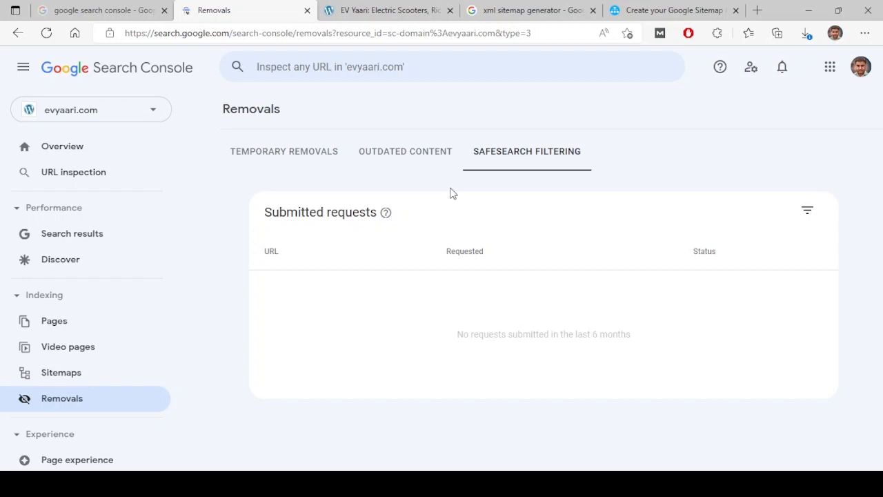
mouse_move(525, 316)
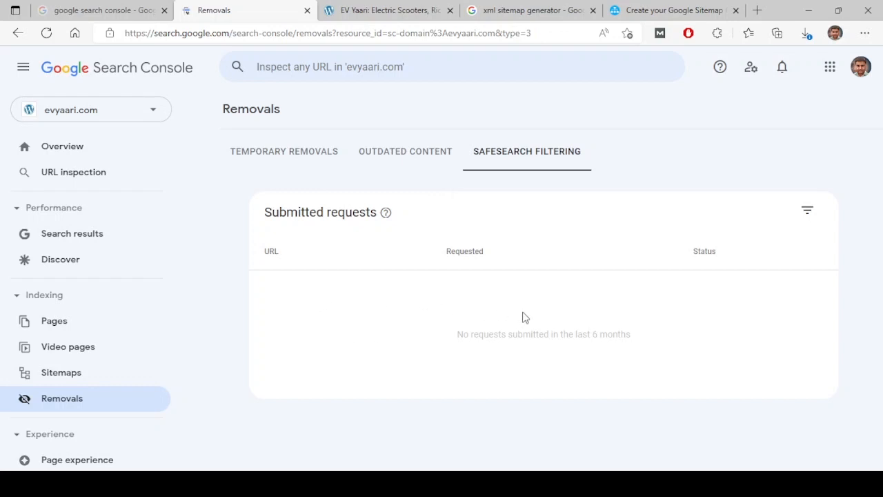
mouse_move(386, 212)
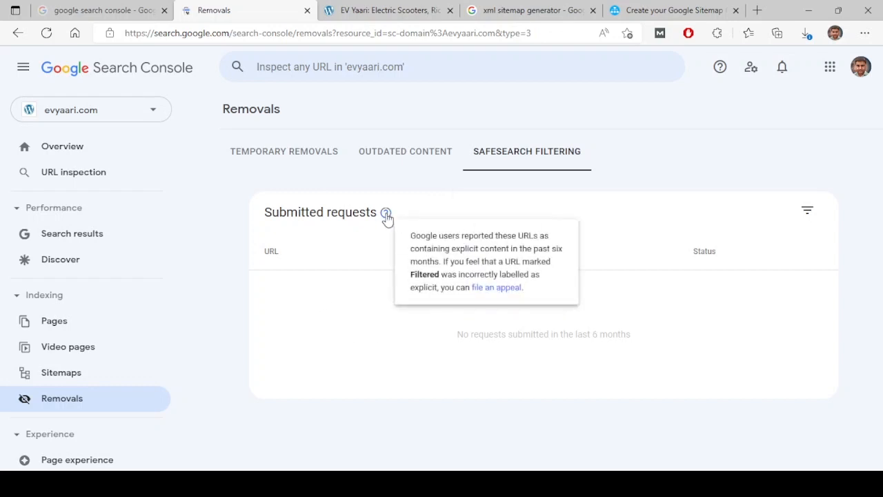
mouse_move(505, 294)
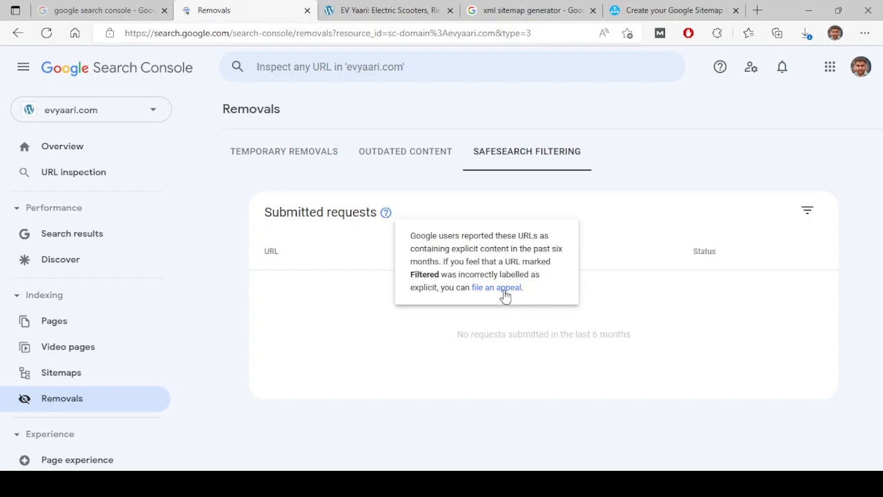
left_click(497, 288)
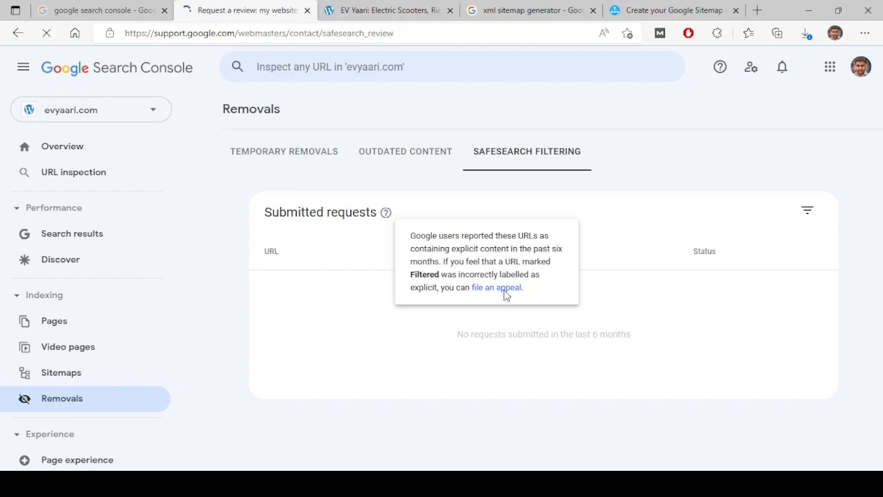